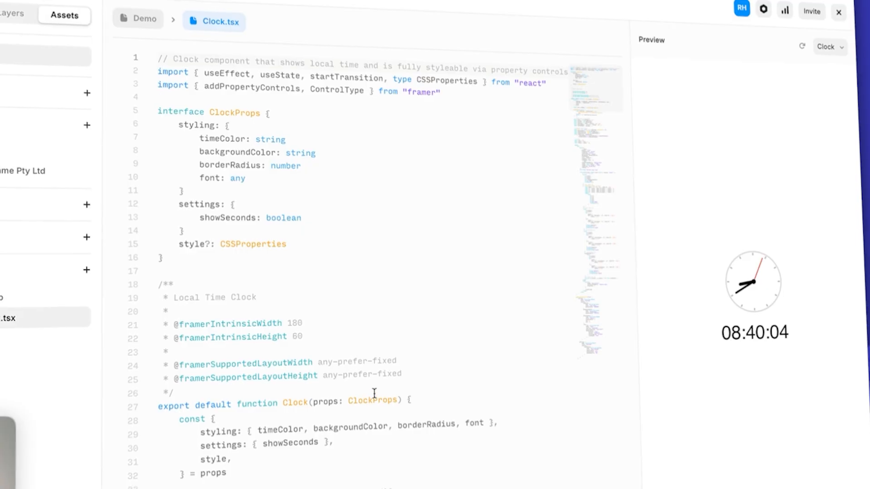
# View the clock's Background color picker, then return to the empty /demo Desktop frame
pyautogui.scroll(-3)
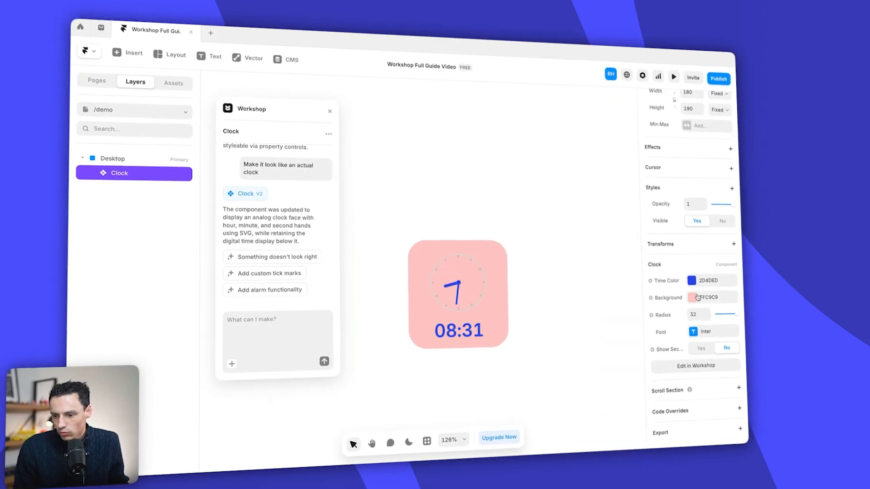
pyautogui.click(697, 296)
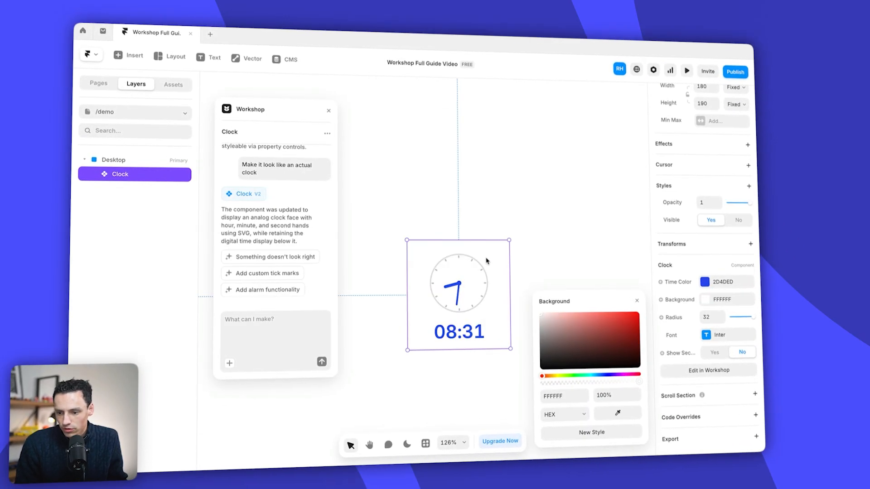
pyautogui.click(687, 71)
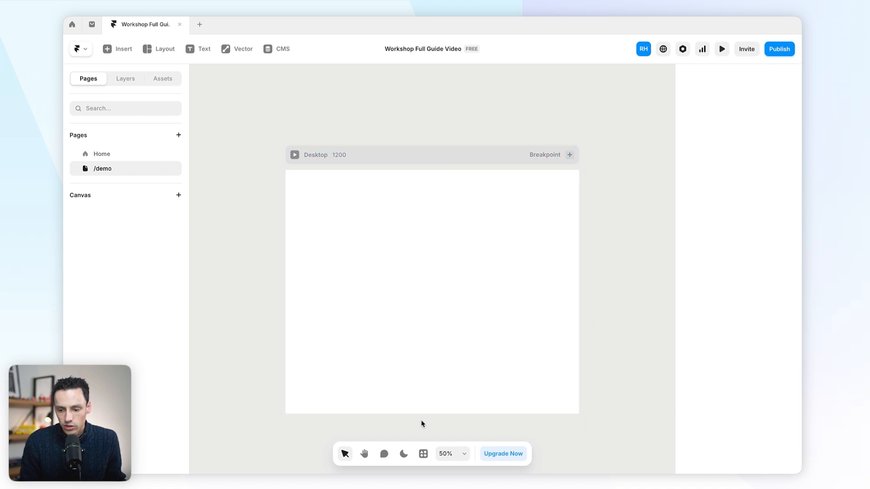
# Launch the Workshop plugin and check its AI model list, with GPT 4.1 selected
pyautogui.click(422, 453)
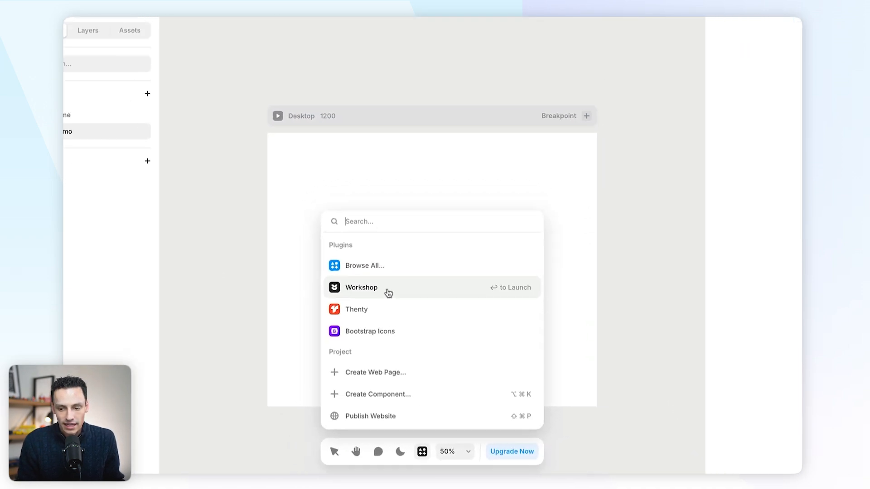
pyautogui.click(360, 287)
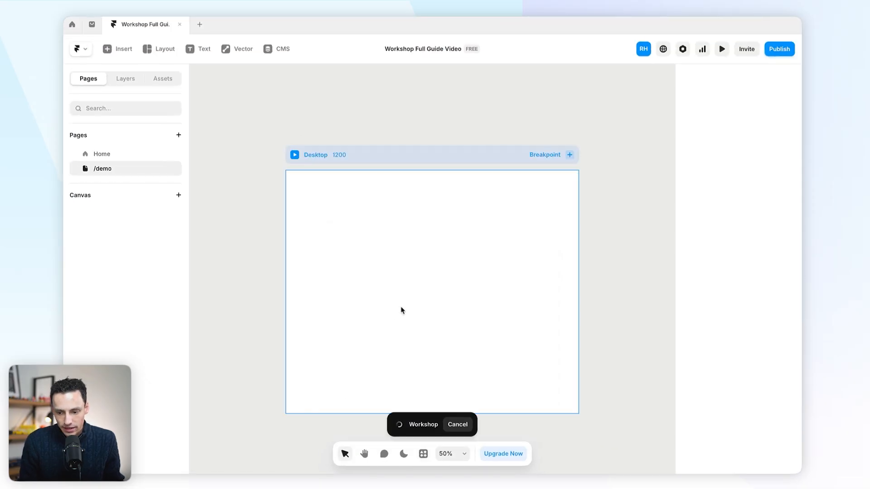
pyautogui.click(423, 424)
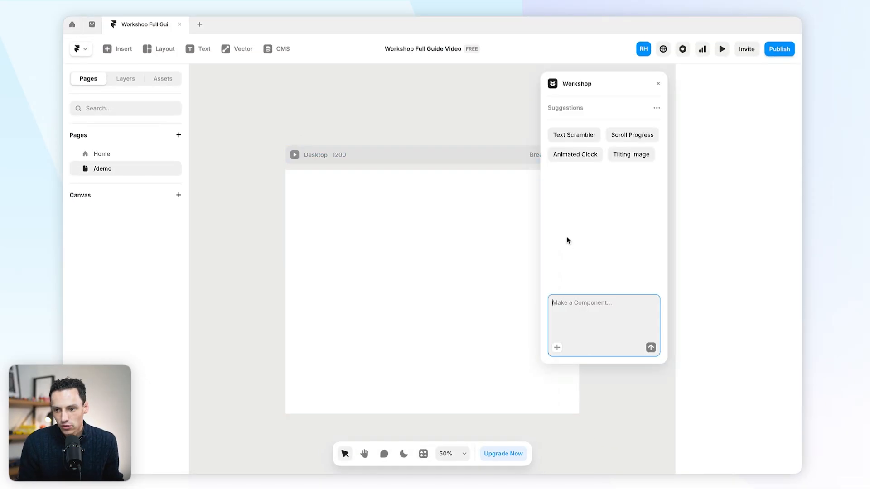
pyautogui.click(631, 134)
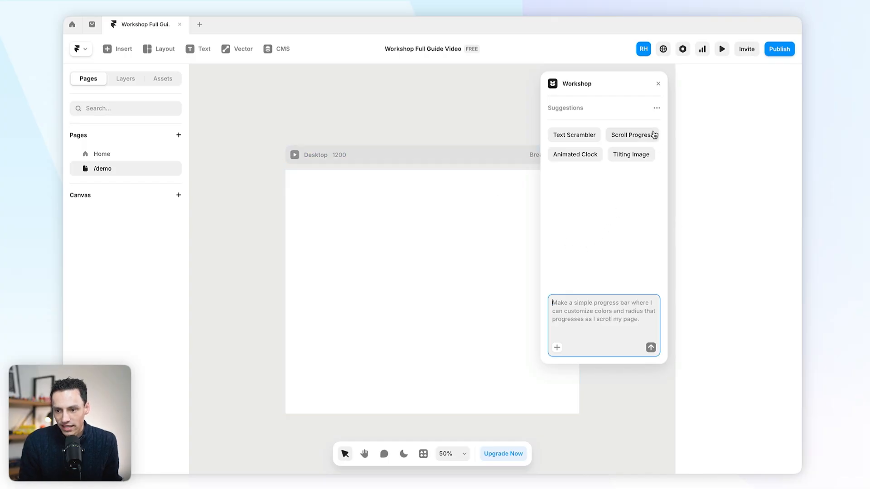
pyautogui.moveTo(614, 141)
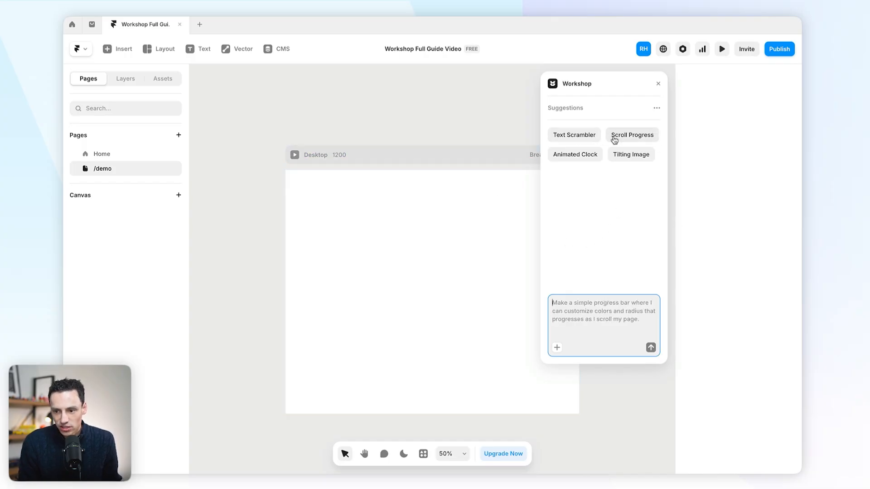
pyautogui.click(657, 108)
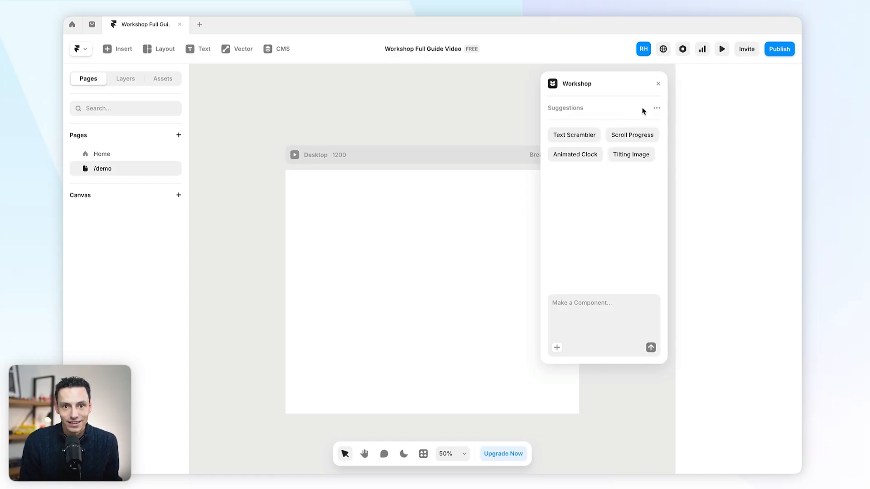
pyautogui.click(657, 108)
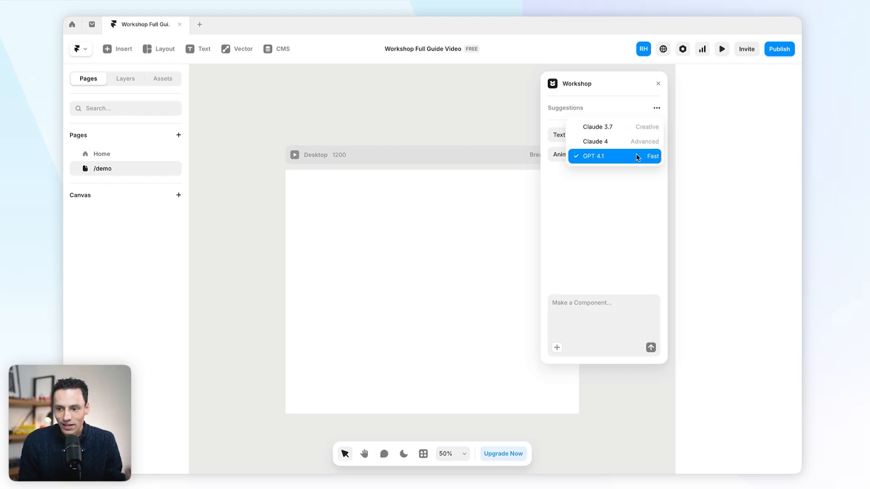
pyautogui.moveTo(596, 126)
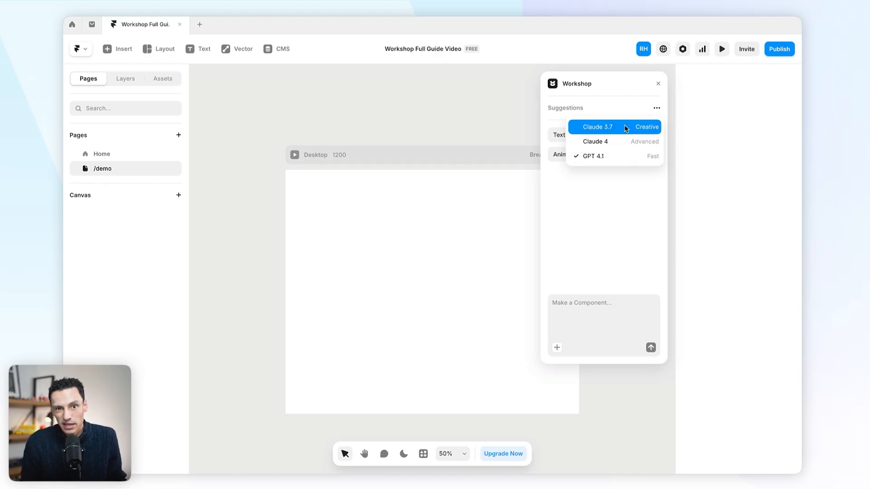
pyautogui.moveTo(621, 198)
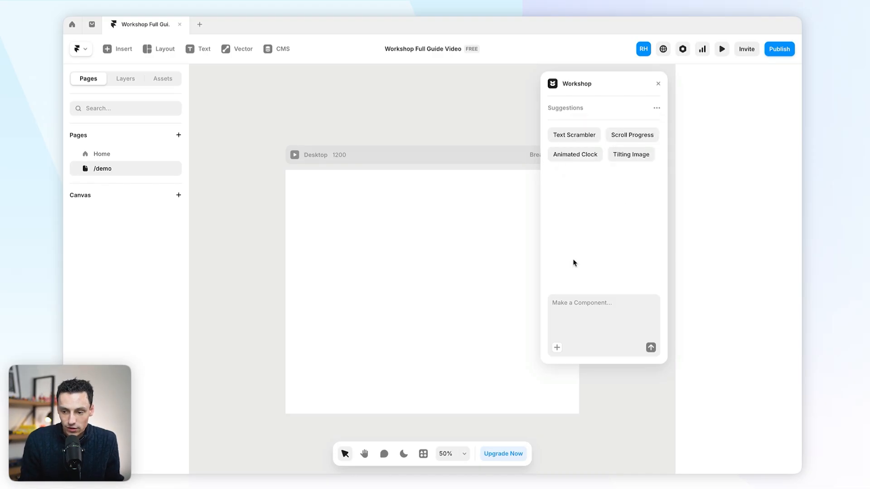
# Draft a Workshop prompt for a styleable clock component showing current local time
pyautogui.click(656, 108)
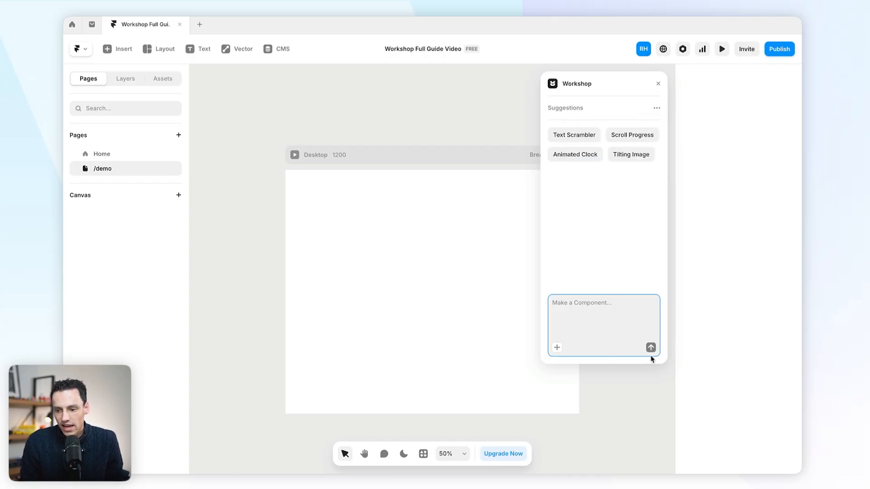
pyautogui.write('create a component of a clock that shows my current local time. Let me style the clock in the properties panel.')
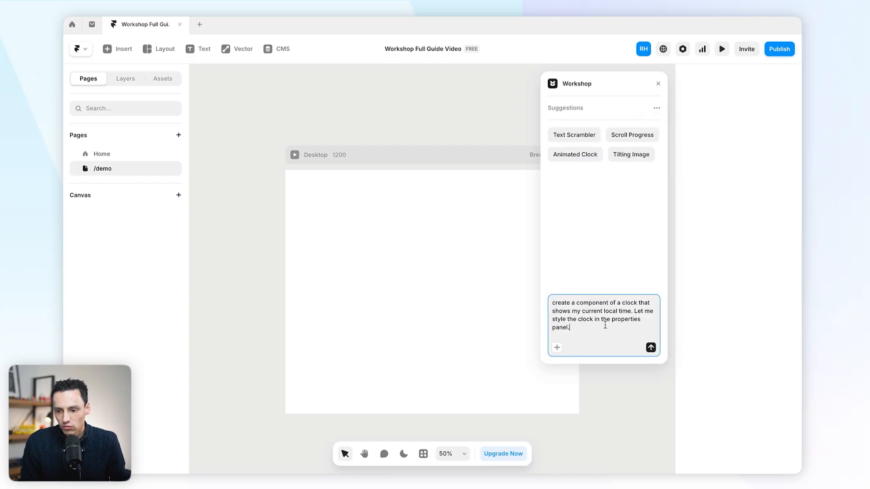
pyautogui.click(315, 155)
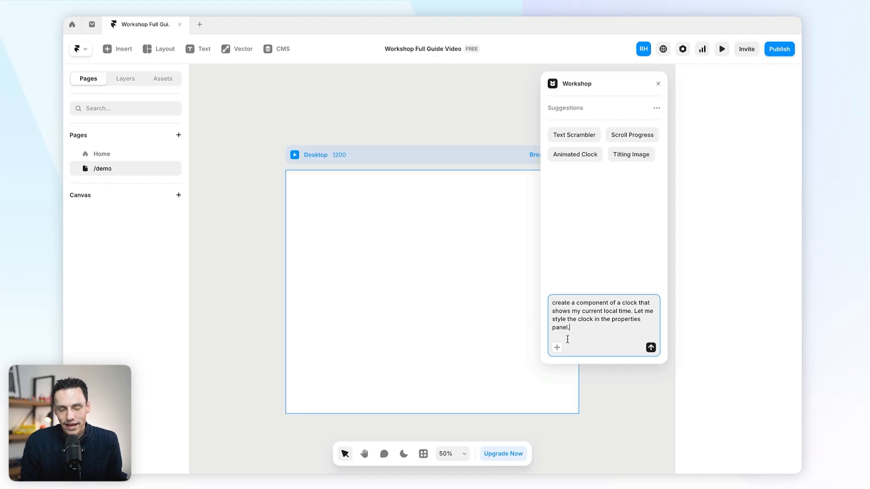
pyautogui.moveTo(532, 313)
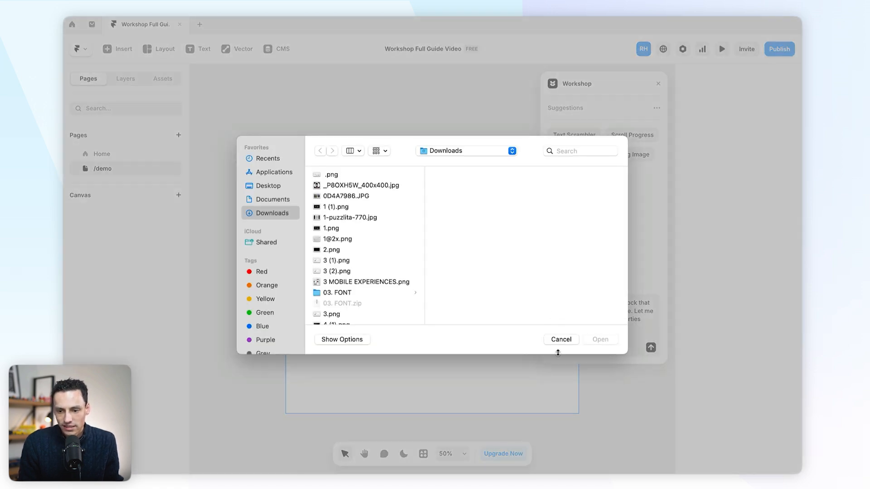
pyautogui.moveTo(559, 346)
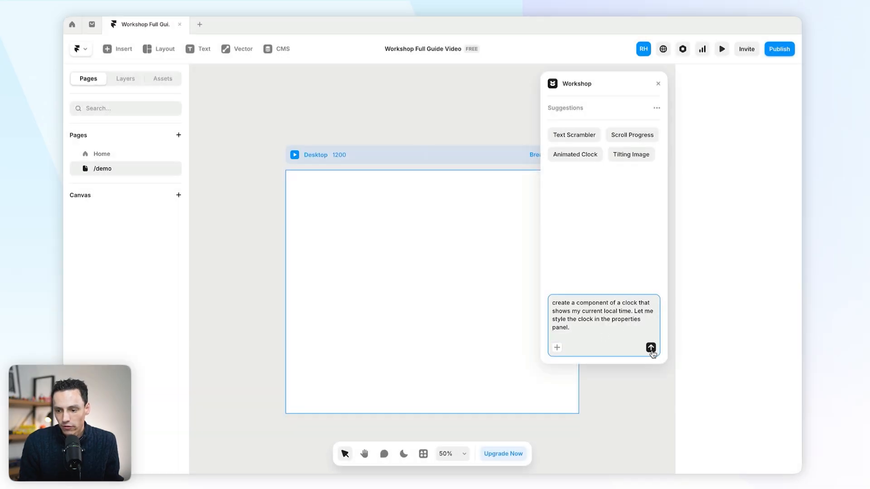
# Send the clock request and get Clock V1 with colour, radius, font and seconds controls
pyautogui.click(650, 348)
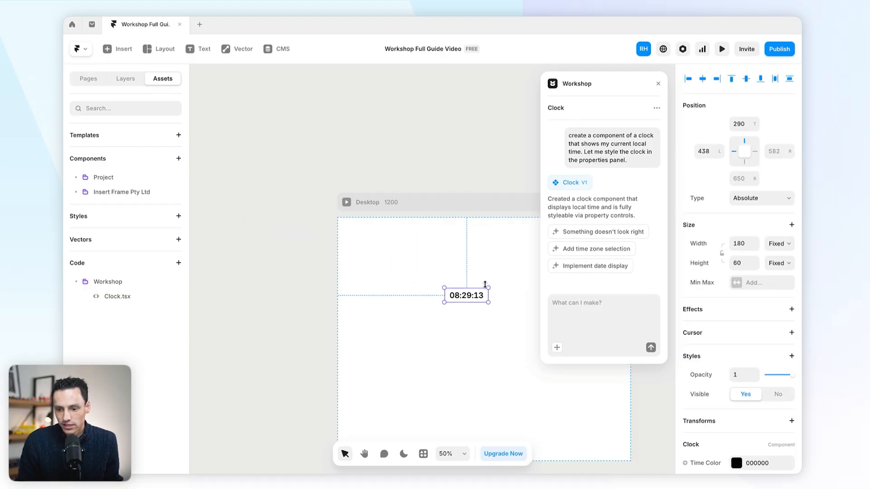
pyautogui.click(721, 49)
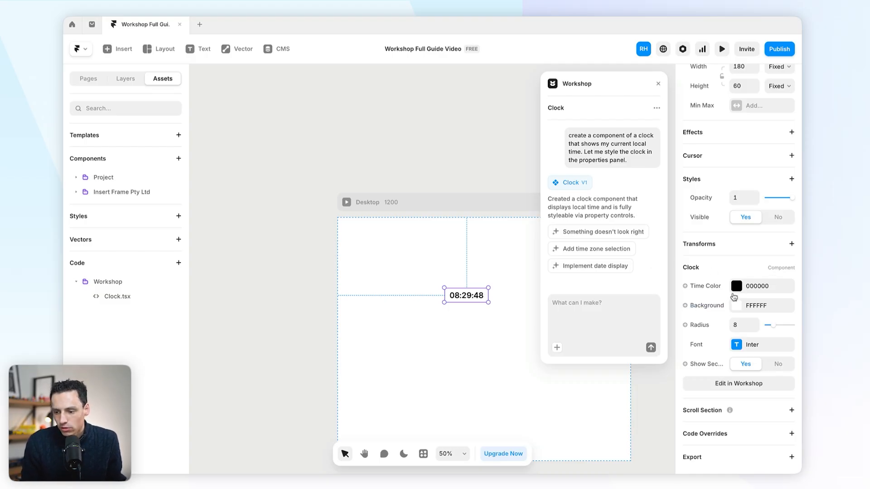
# Set Time Color 2D4DED, Background FFC9C9, Radius 32 and Show Seconds to No
pyautogui.click(737, 286)
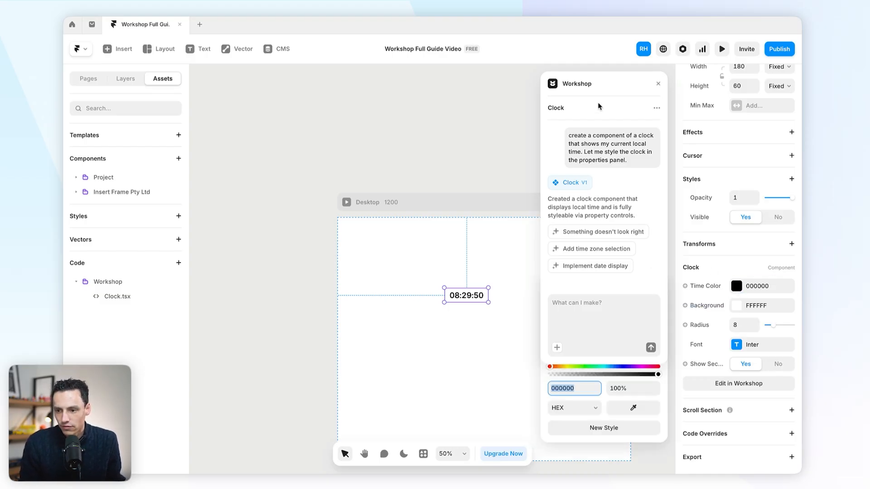
pyautogui.click(736, 286)
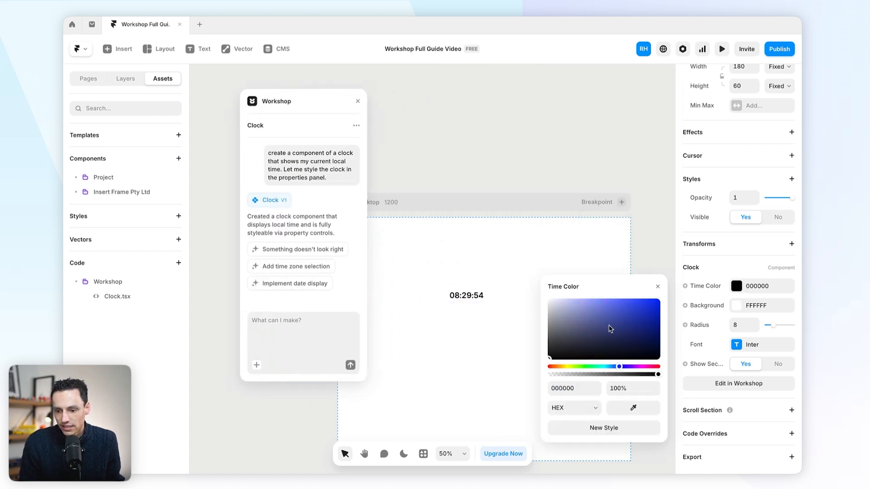
pyautogui.click(638, 306)
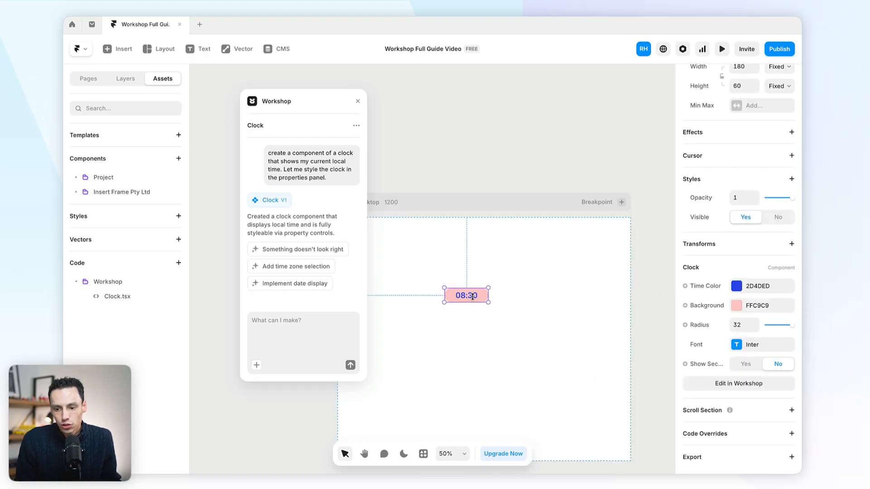
pyautogui.click(125, 78)
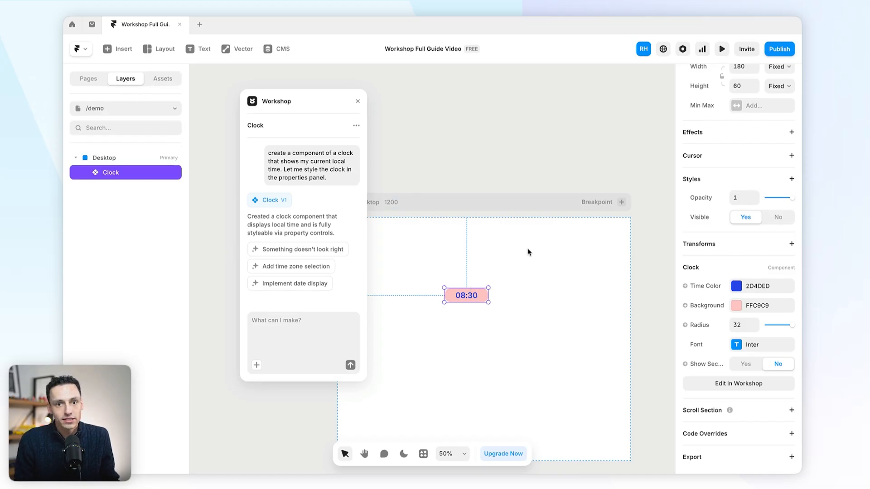
pyautogui.moveTo(642, 291)
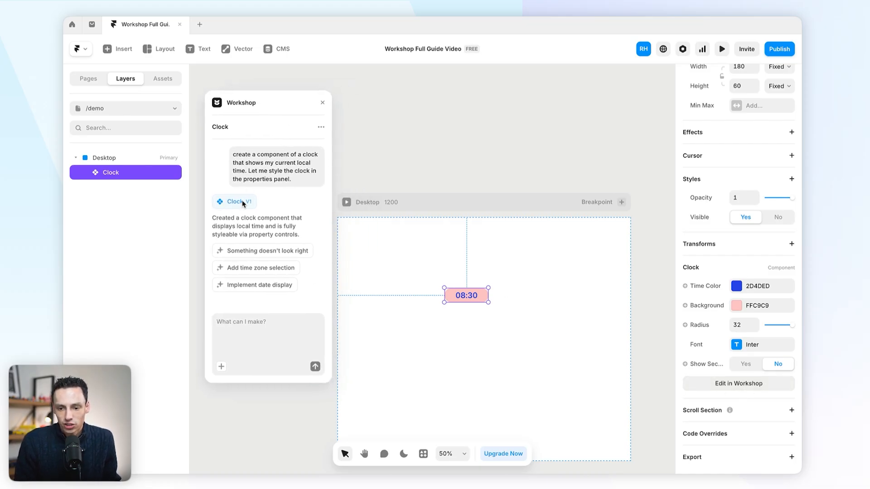
pyautogui.moveTo(311, 227)
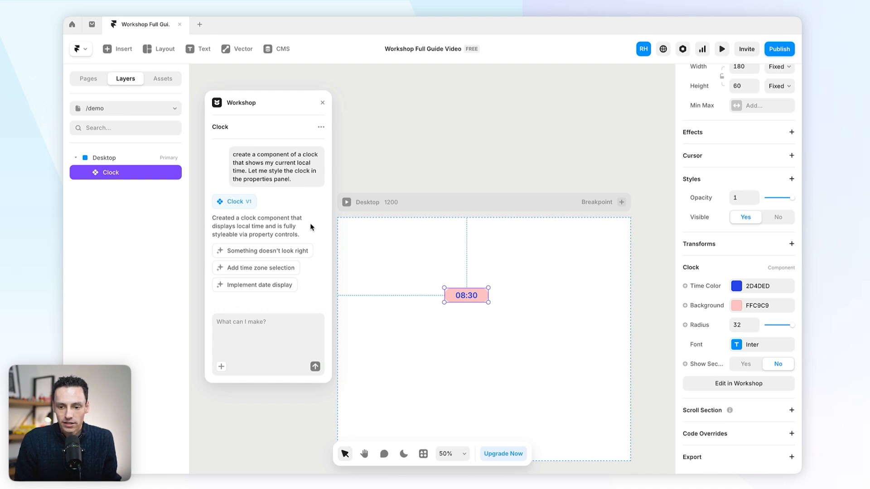
pyautogui.moveTo(378, 274)
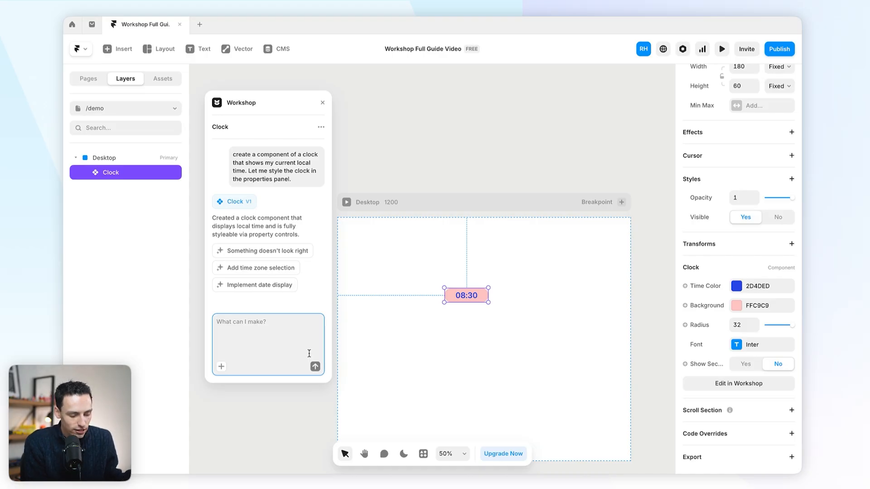
# Ask Workshop to make it look like an actual clock, then set Background to FFFFFF
pyautogui.write('M')
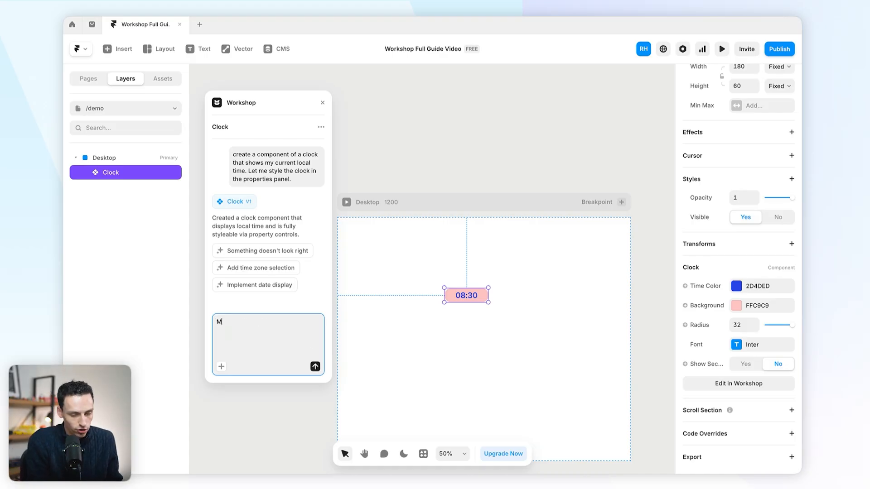
pyautogui.write('ake it look like n')
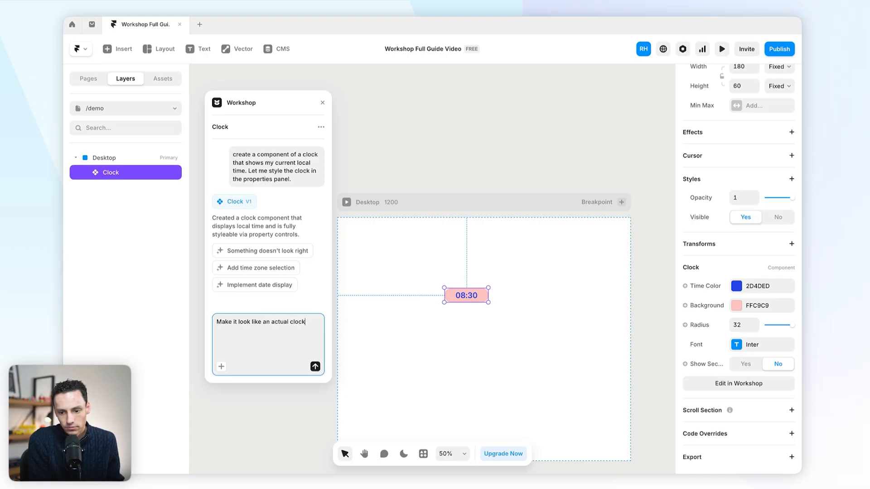
pyautogui.click(315, 366)
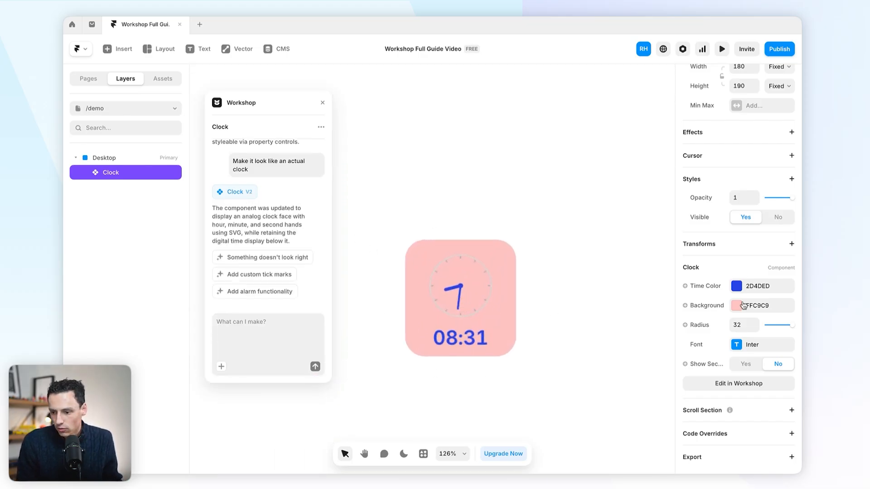
pyautogui.click(736, 305)
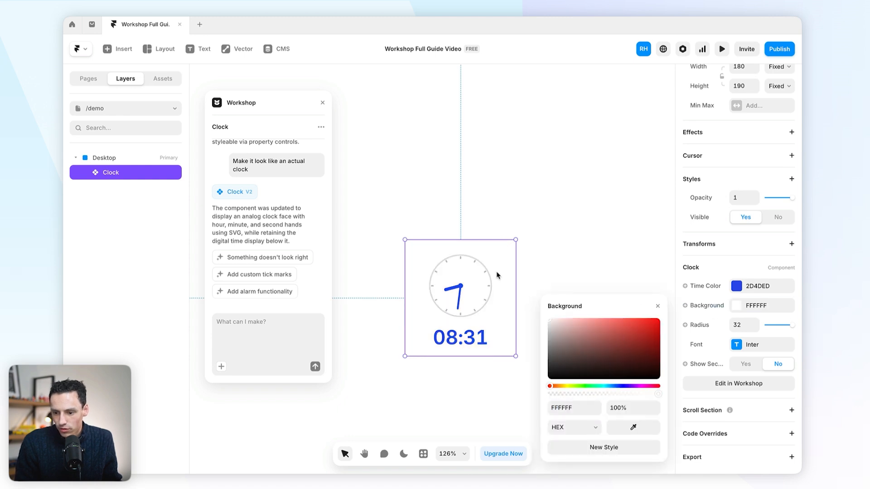
# Preview the clock, set Show Seconds to Yes, and preview the moving second hand
pyautogui.click(721, 49)
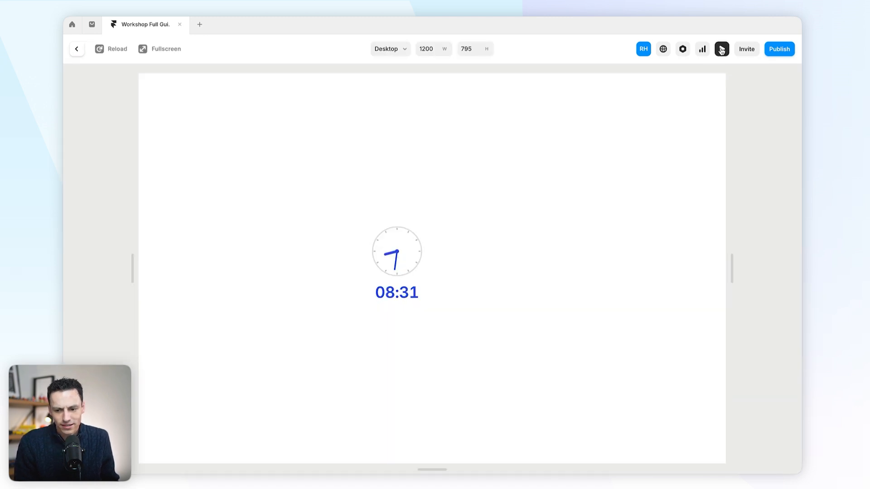
pyautogui.click(721, 49)
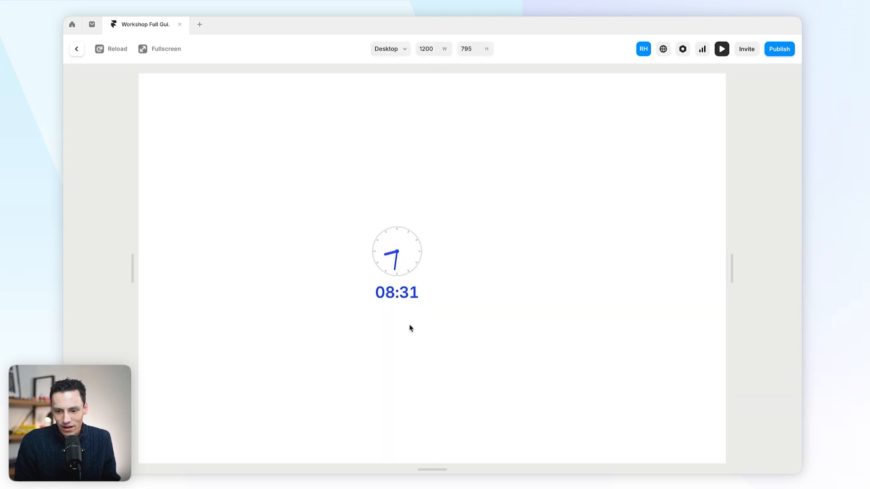
pyautogui.click(76, 49)
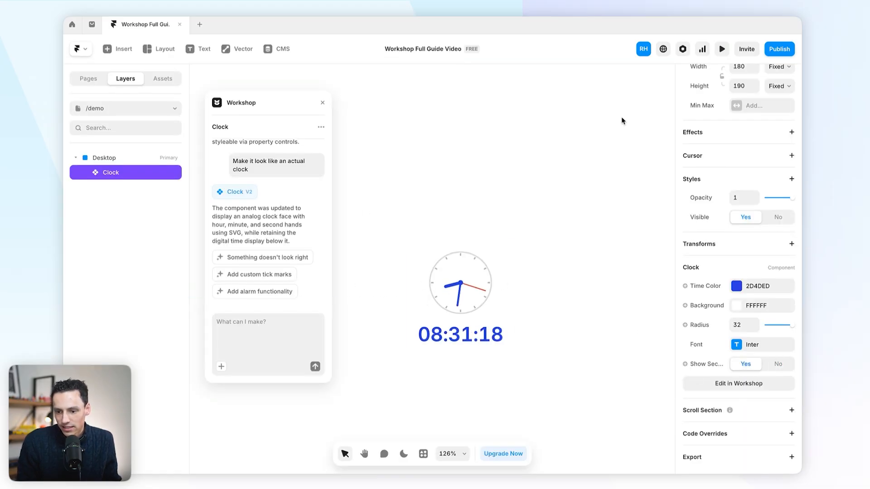
pyautogui.click(722, 49)
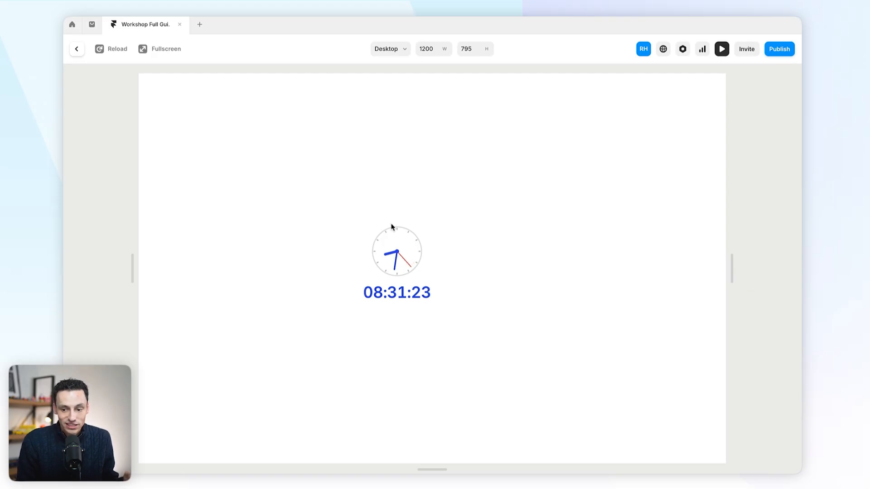
pyautogui.moveTo(449, 234)
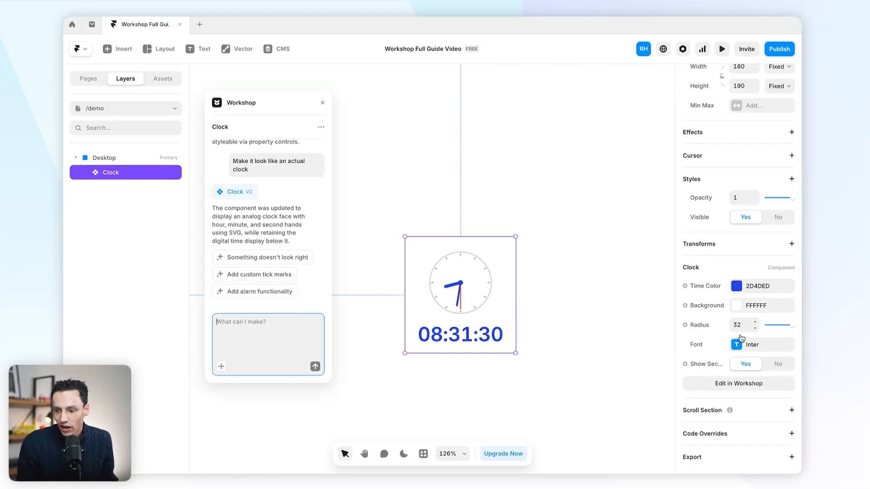
pyautogui.click(162, 79)
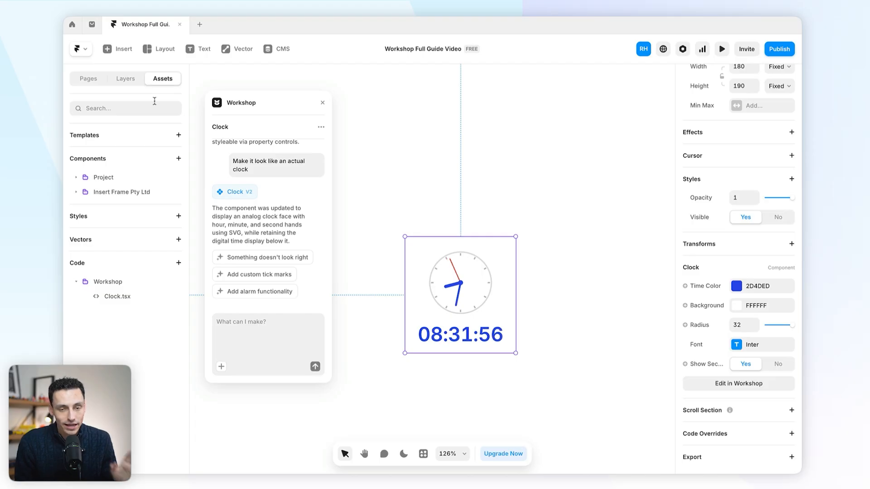
pyautogui.moveTo(132, 297)
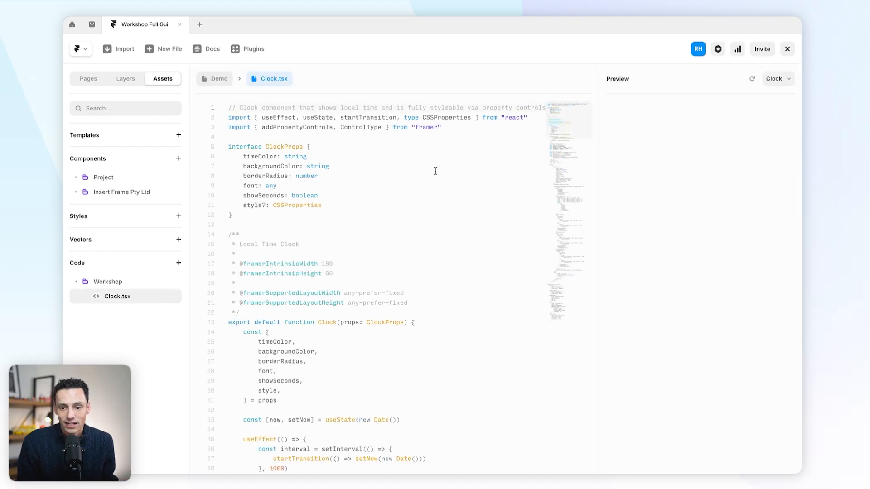
# Scroll through Clock.tsx from the Workshop code assets
pyautogui.scroll(-3)
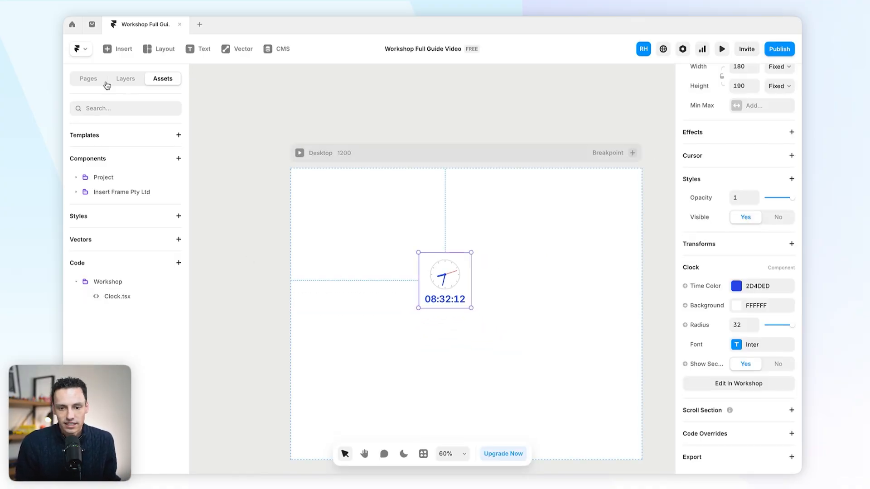
# Switch to the Home page and select the Property Controls Demo component
pyautogui.click(88, 79)
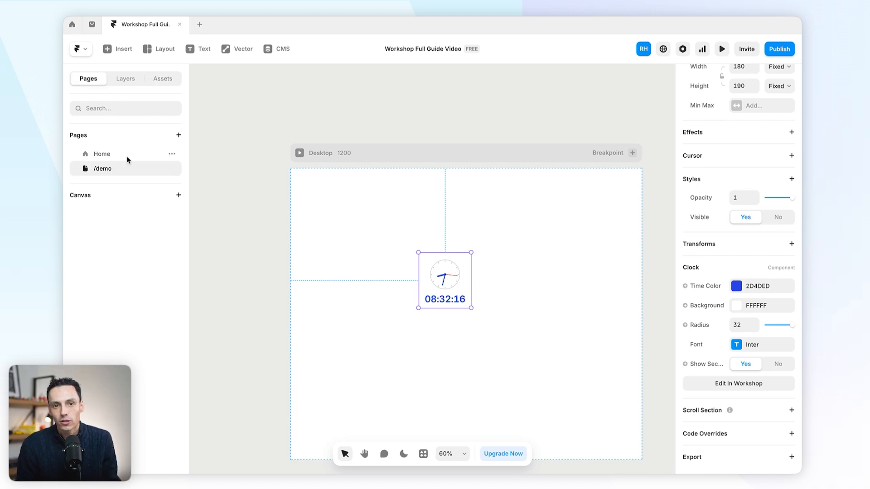
pyautogui.click(102, 153)
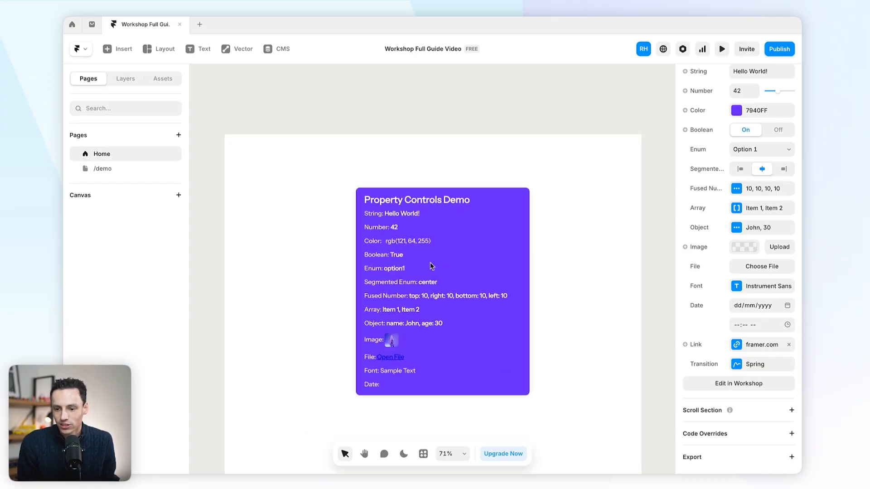
pyautogui.click(442, 291)
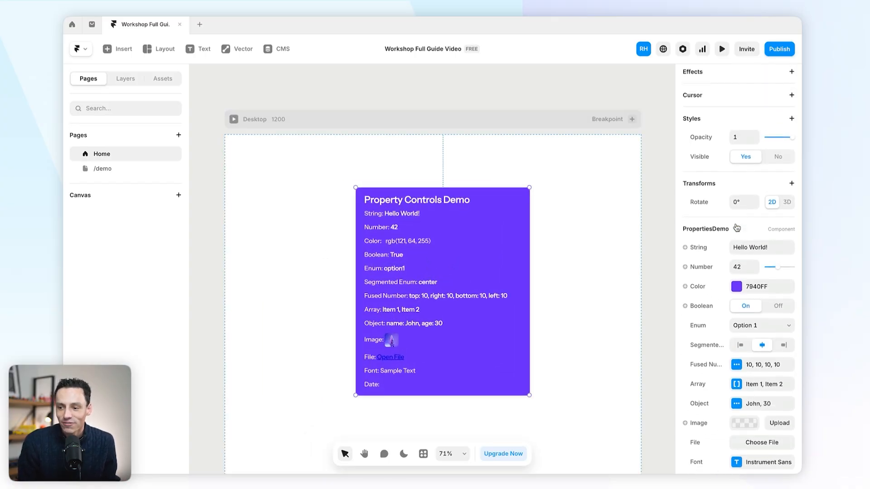
pyautogui.scroll(-3)
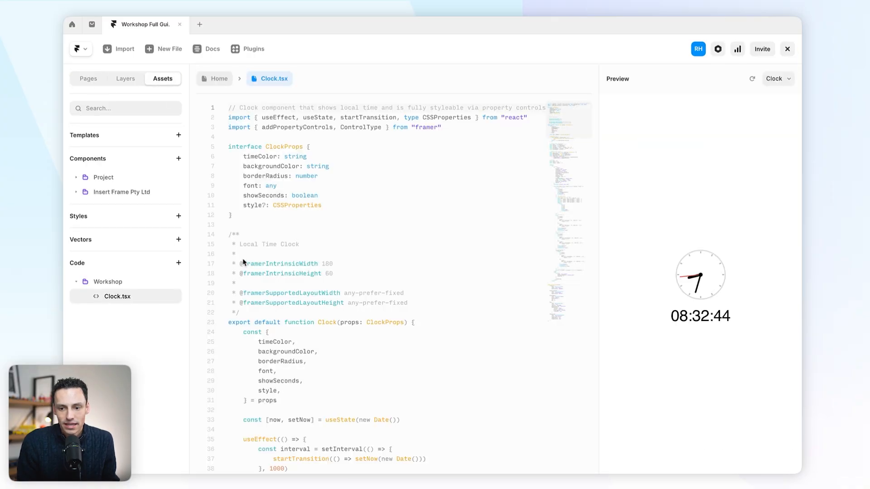
# Scroll down through the Clock.tsx source code in the editor
pyautogui.scroll(-3)
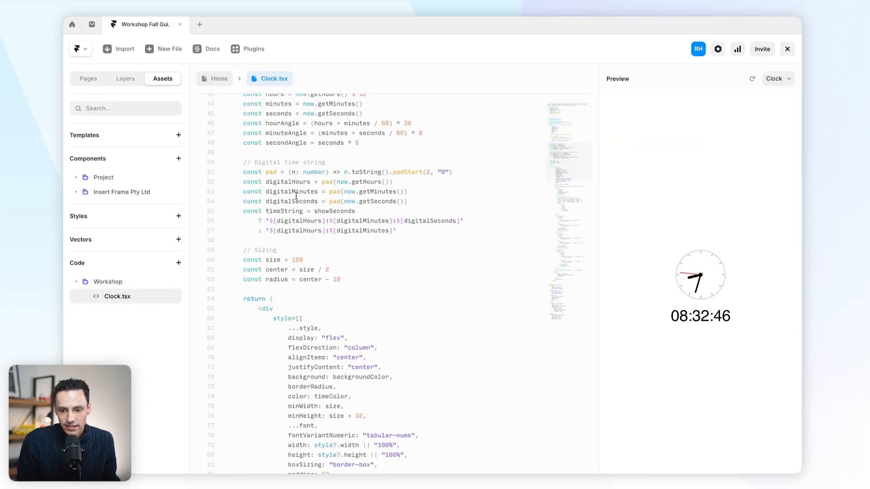
pyautogui.scroll(-3)
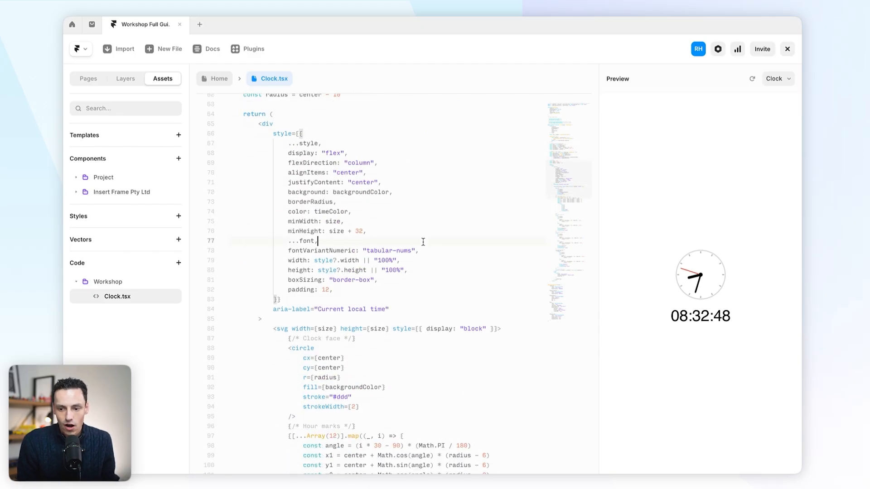
pyautogui.scroll(-3)
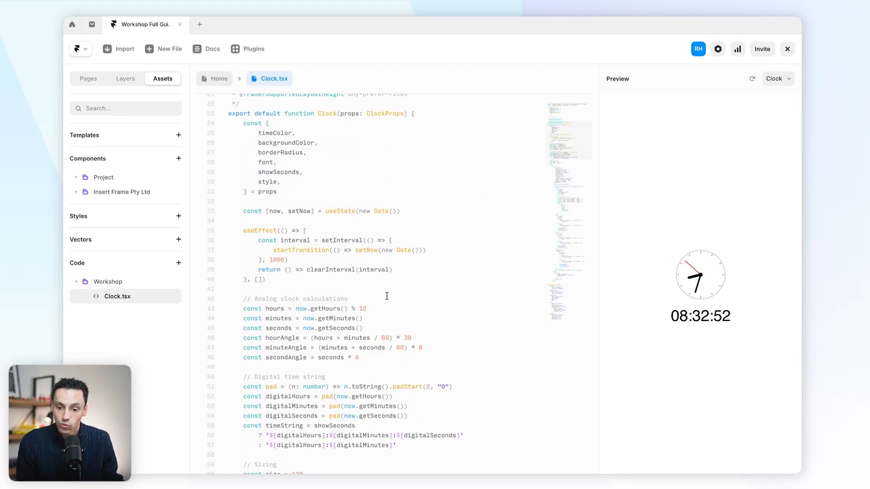
pyautogui.scroll(-3)
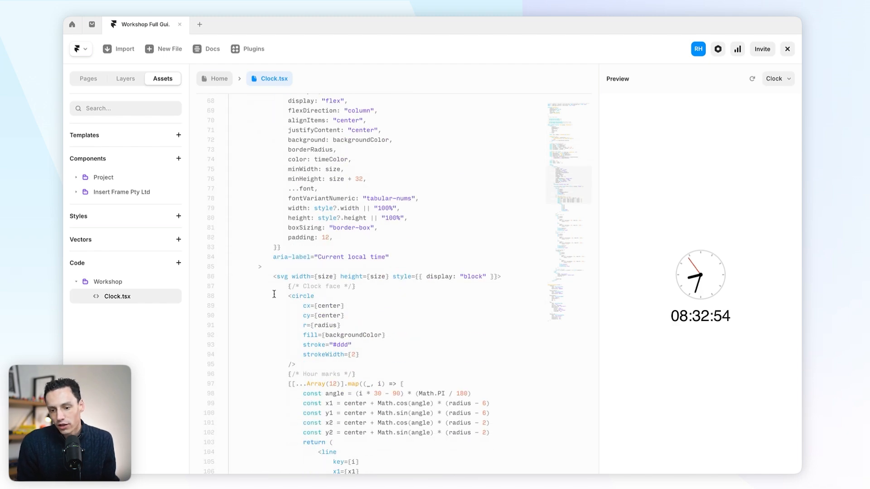
pyautogui.scroll(-3)
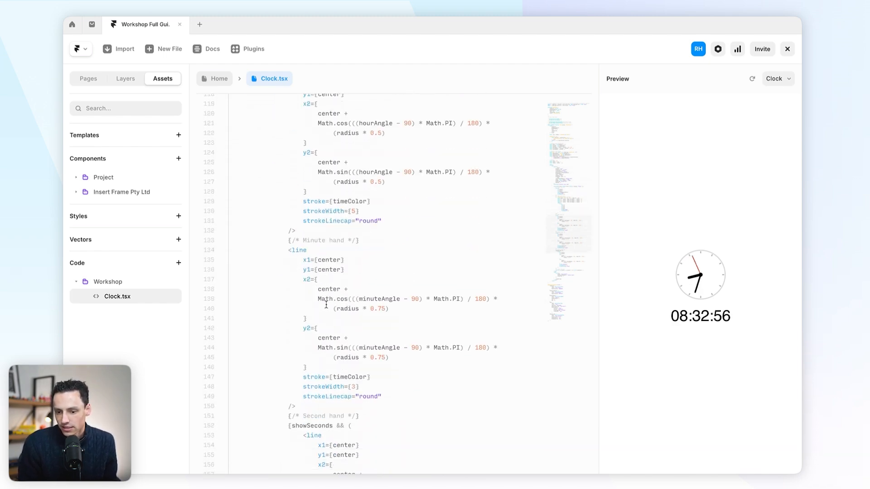
pyautogui.scroll(-3)
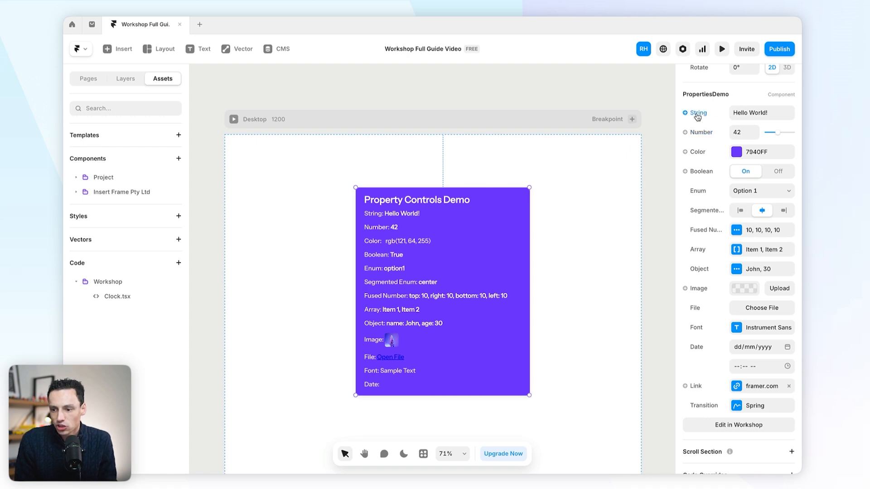
# Edit the demo's String text, lower Number to 37, pick deeper purple, set Segmented Enum right
pyautogui.click(762, 112)
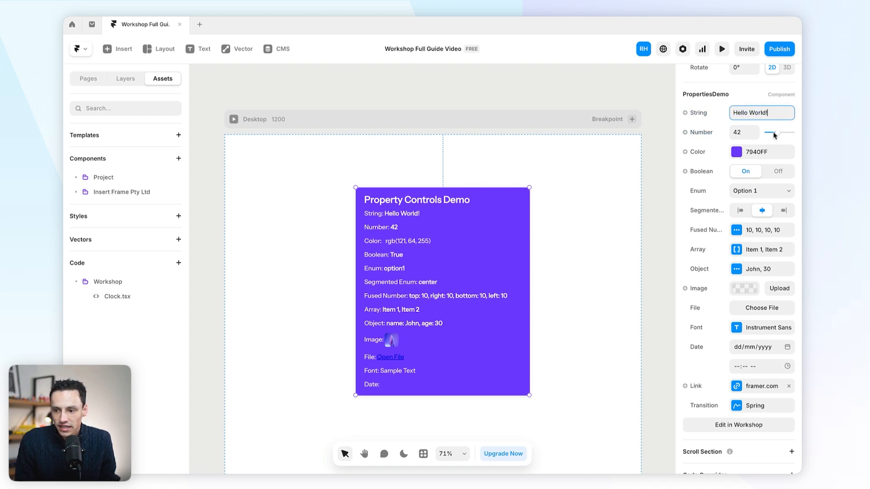
pyautogui.click(737, 151)
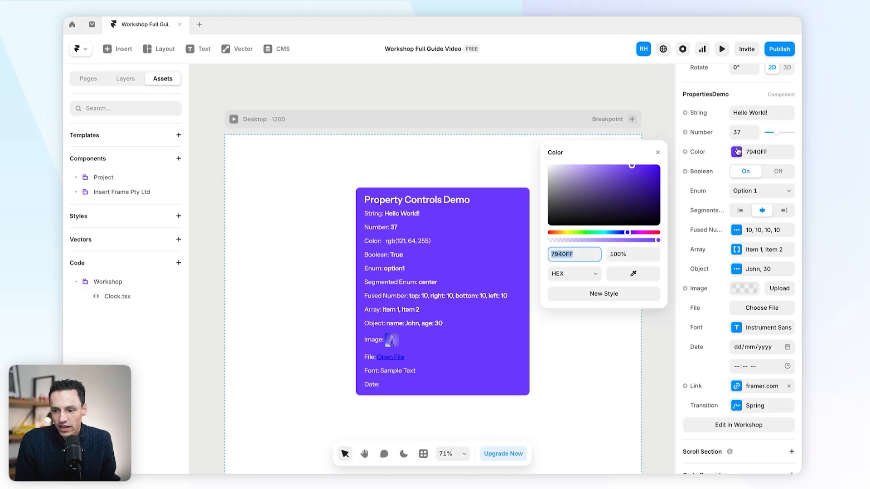
pyautogui.click(626, 185)
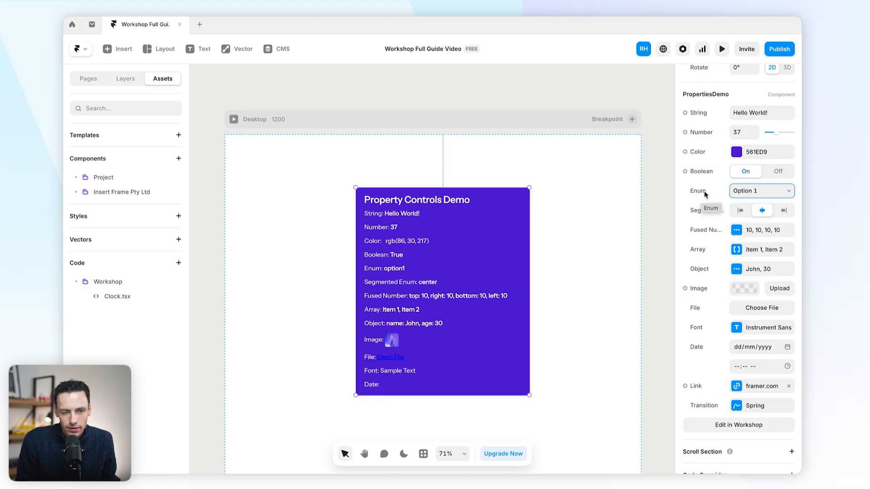
pyautogui.click(761, 190)
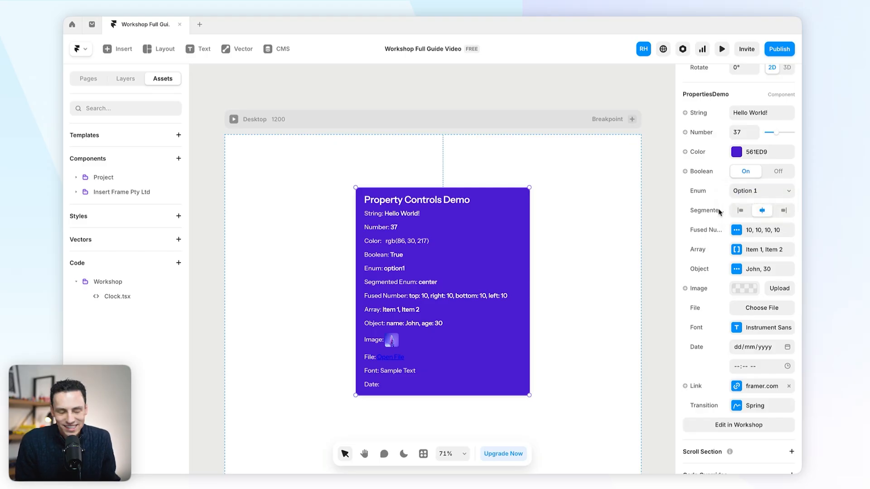
pyautogui.click(740, 210)
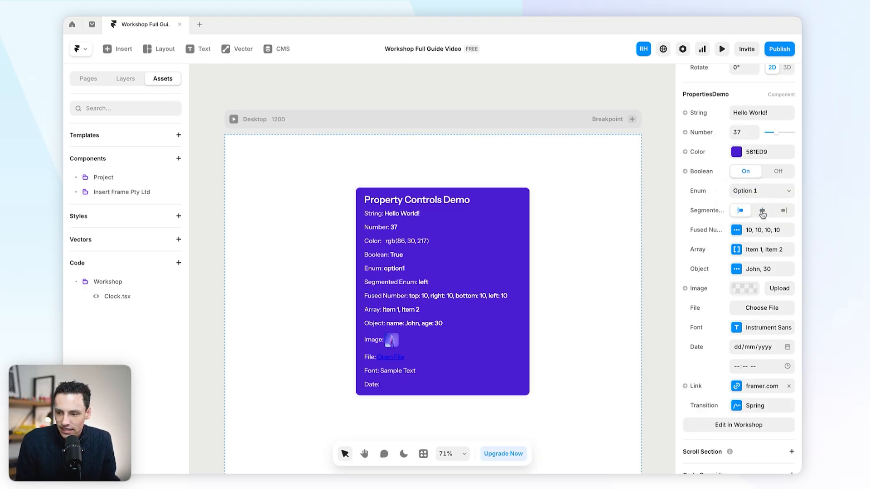
pyautogui.click(783, 210)
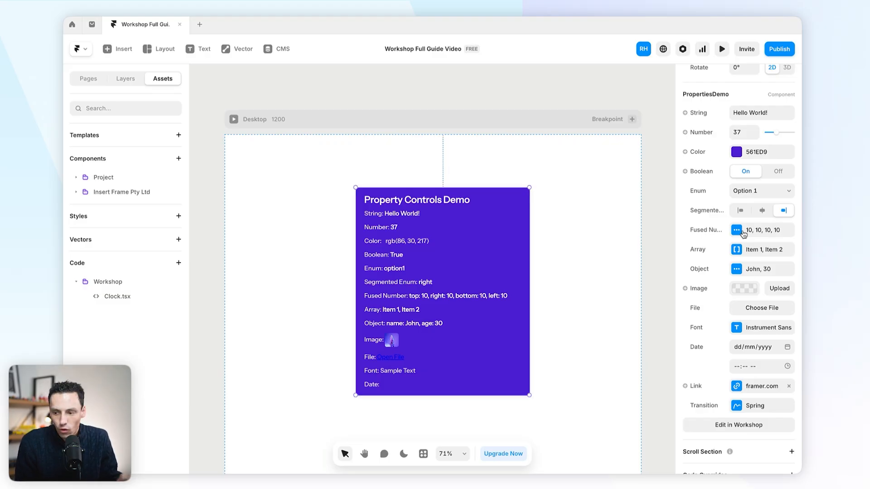
# Raise the Fused Number top value to 28 and add three Array items
pyautogui.click(736, 230)
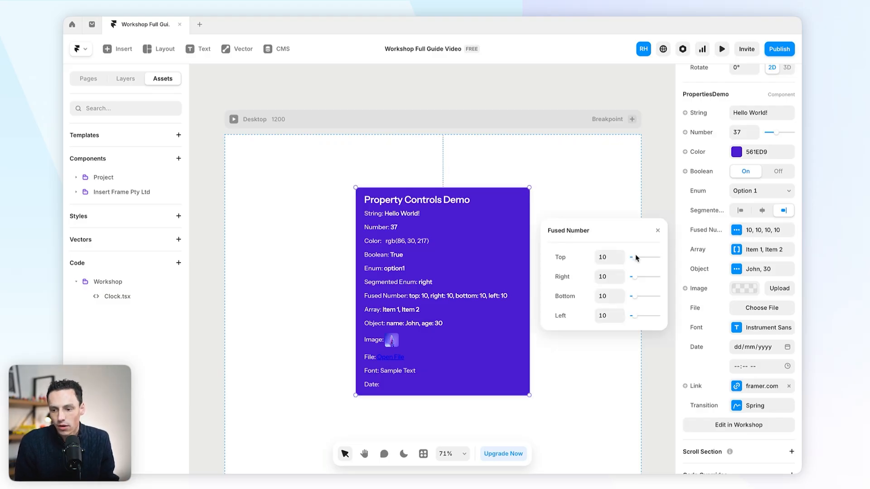
pyautogui.moveTo(631, 257); pyautogui.dragTo(643, 257)
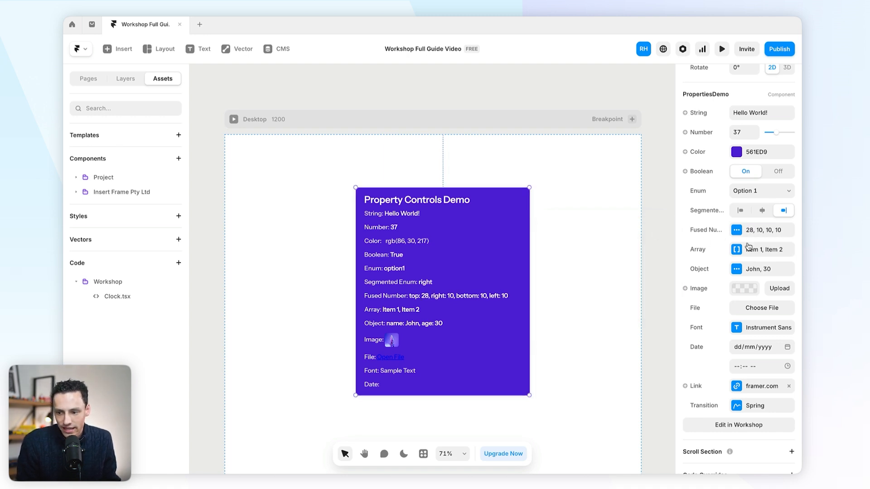
pyautogui.click(598, 335)
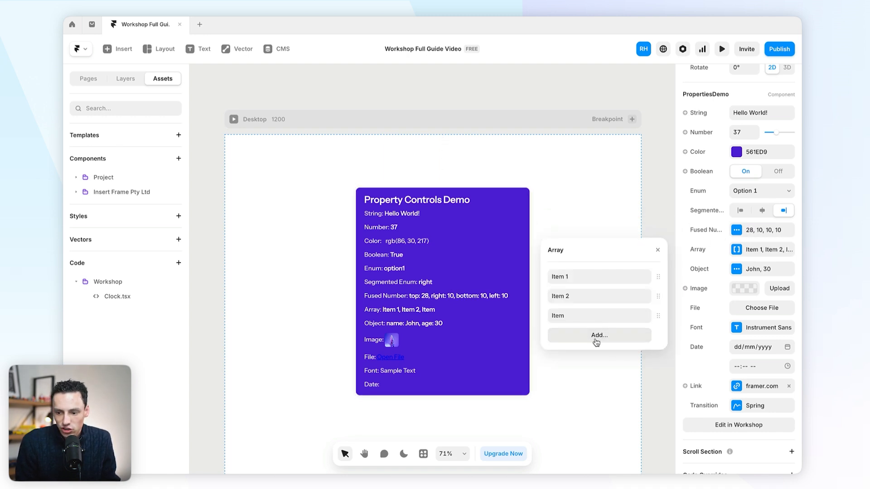
pyautogui.click(598, 335)
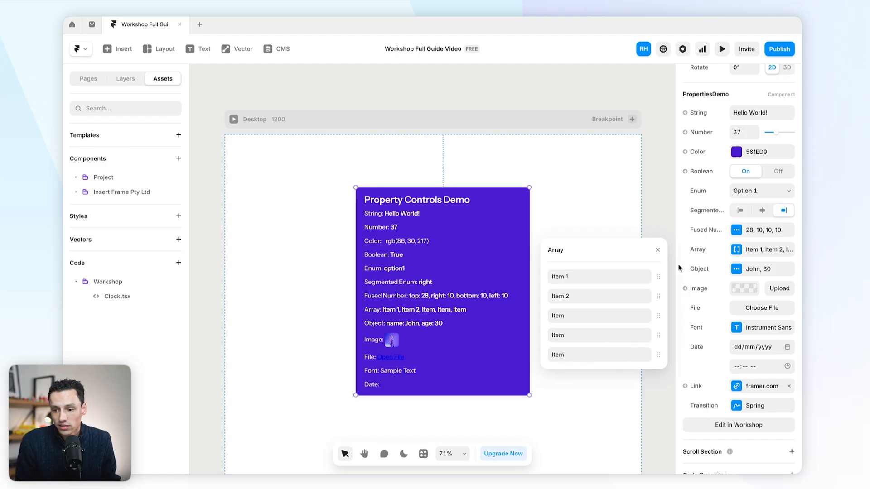
pyautogui.click(657, 249)
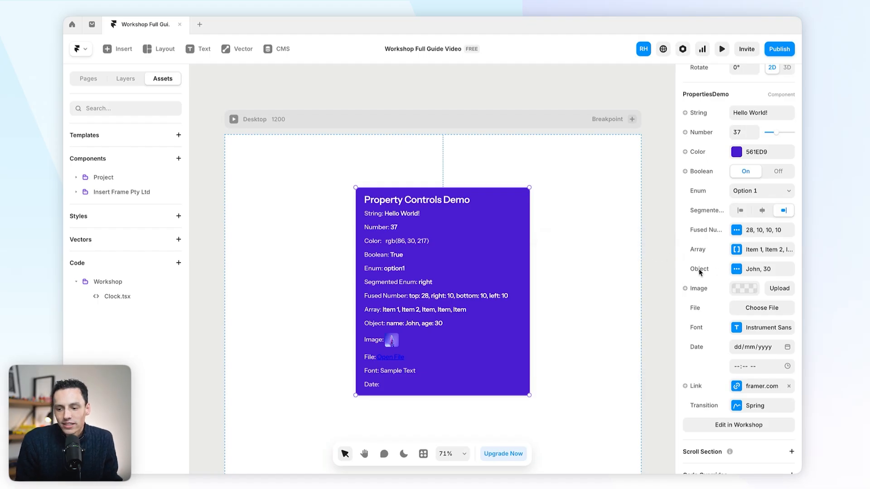
pyautogui.click(736, 269)
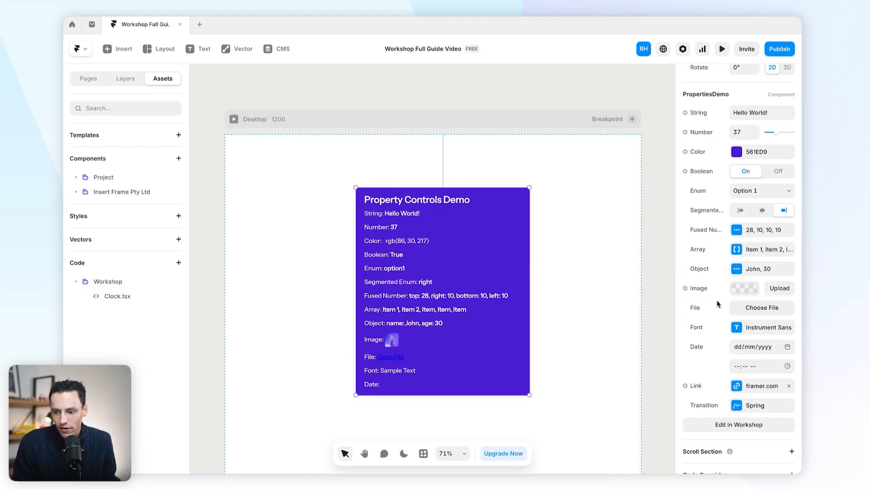
# Inspect the Font, Date and Transition popovers, then switch to the /demo page
pyautogui.click(768, 327)
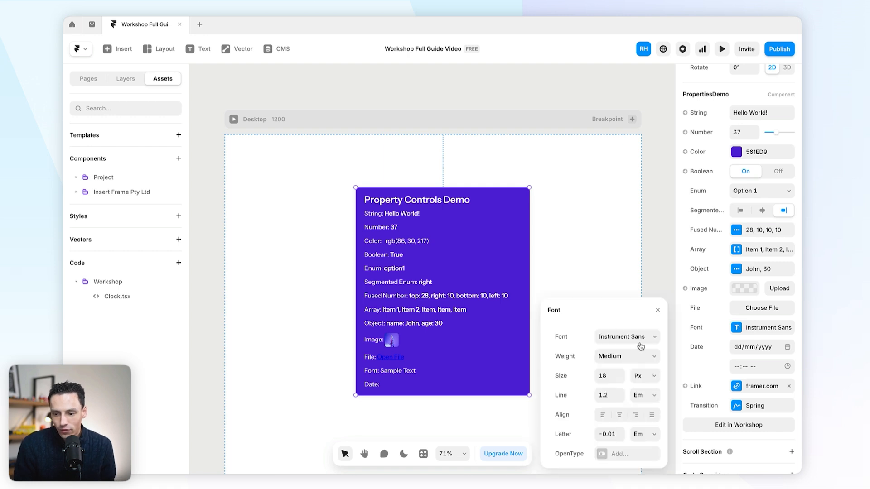
pyautogui.moveTo(654, 341)
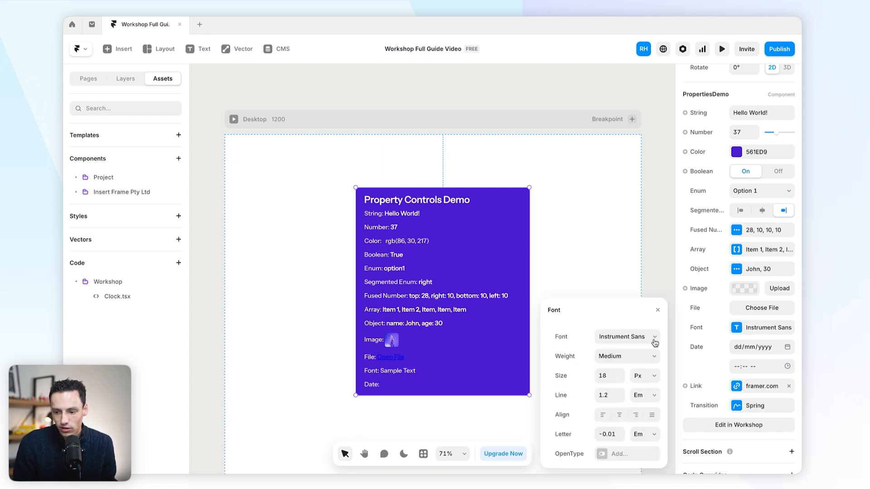
pyautogui.click(657, 309)
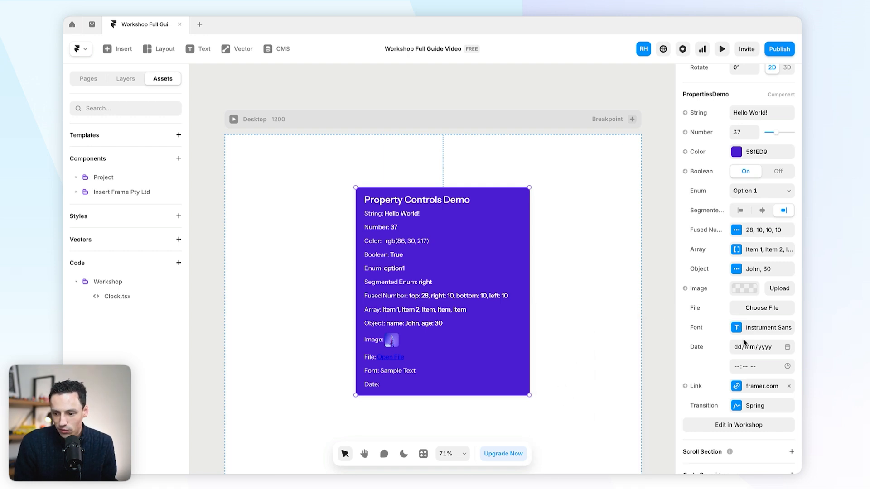
pyautogui.click(756, 366)
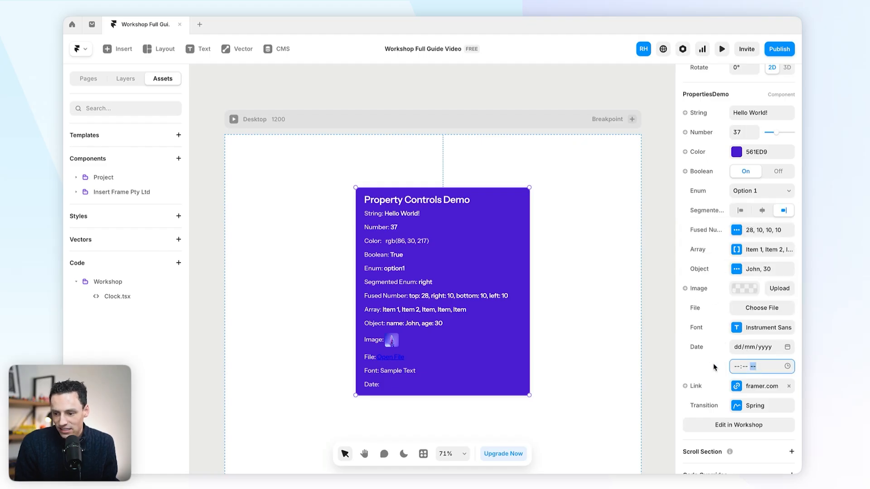
pyautogui.click(760, 386)
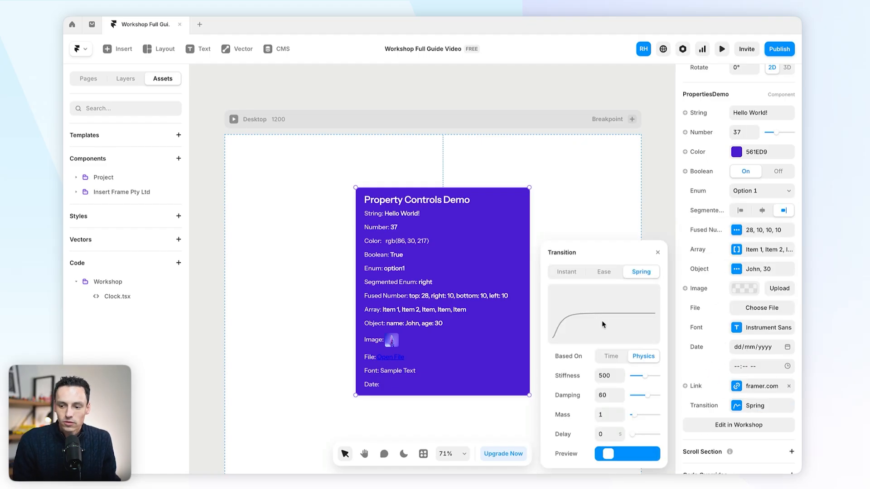
pyautogui.click(627, 454)
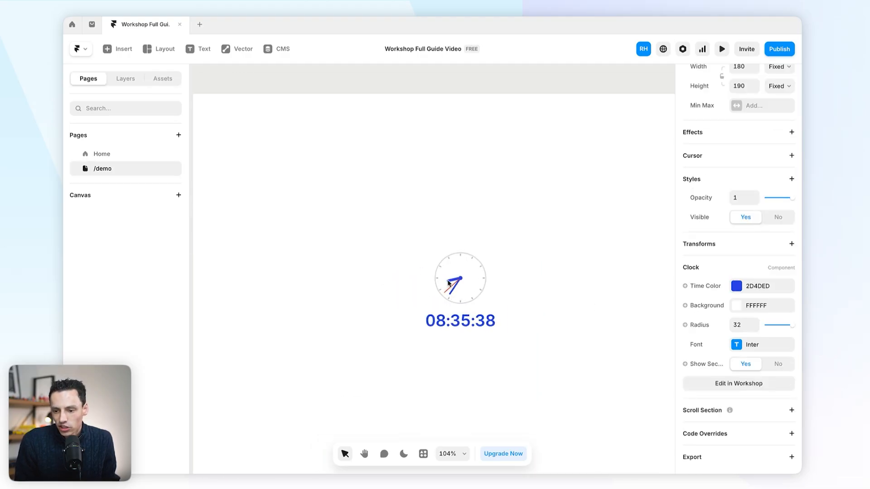
# Select the Clock and send Workshop a prompt to create Styling and Settings control objects
pyautogui.click(459, 278)
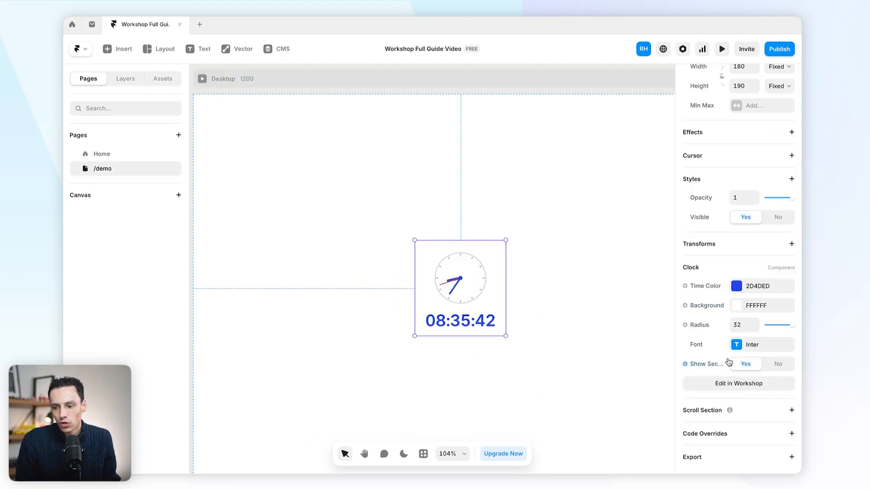
pyautogui.moveTo(713, 353)
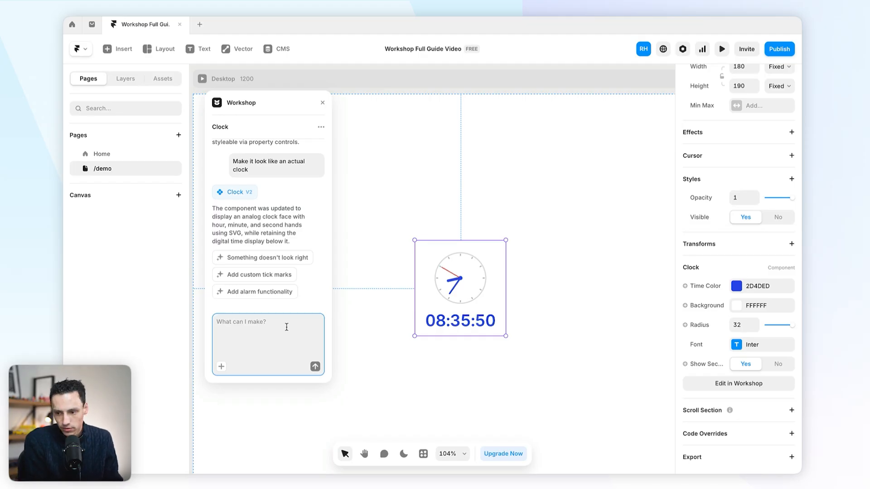
pyautogui.write('Update the property controls. Create an object for "Styling" which contains Time Color, Background, Radius & Font. And then have another object for "Settings" which includes Show Seconds')
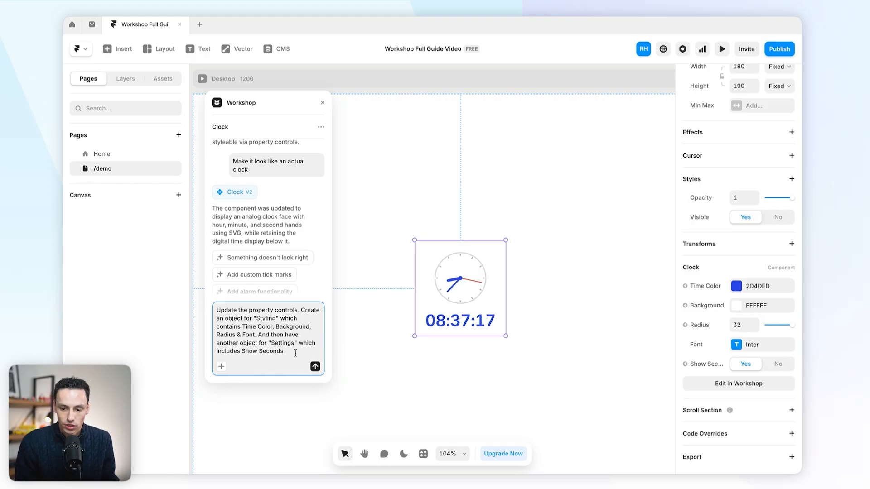
pyautogui.click(315, 367)
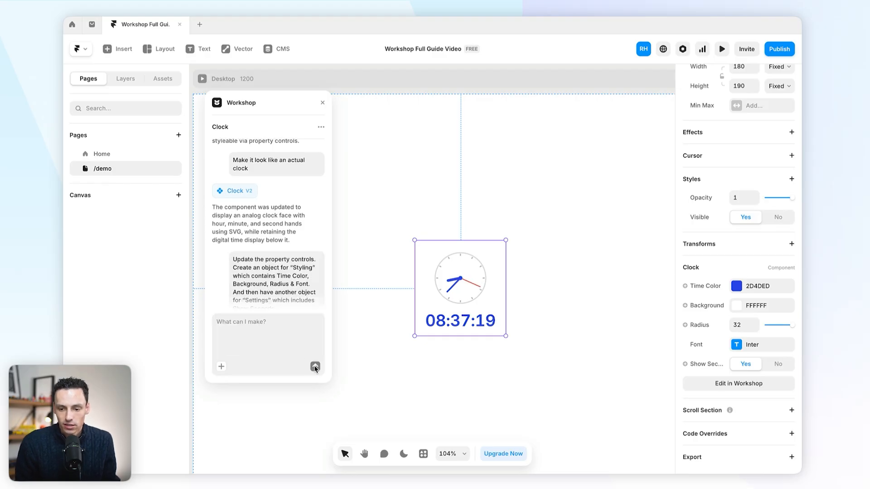
# Generate Clock V5, check the Styling group's fields, and close the Workshop chat
pyautogui.click(314, 366)
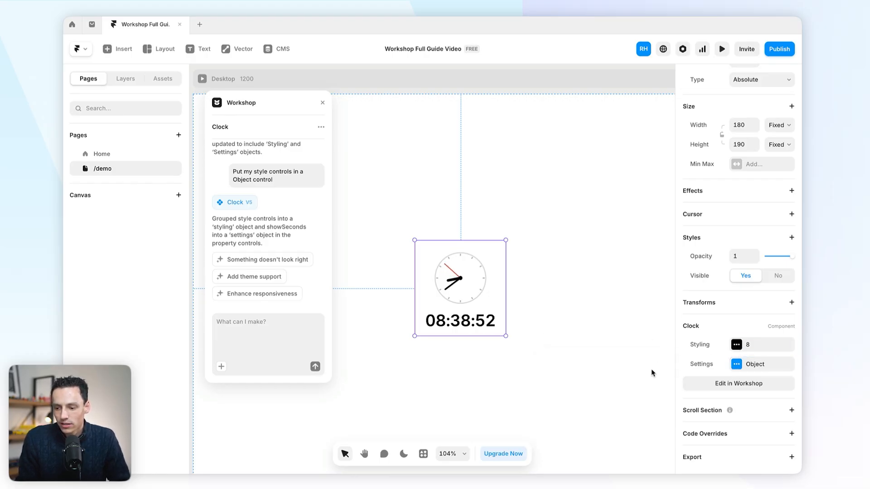
pyautogui.click(737, 344)
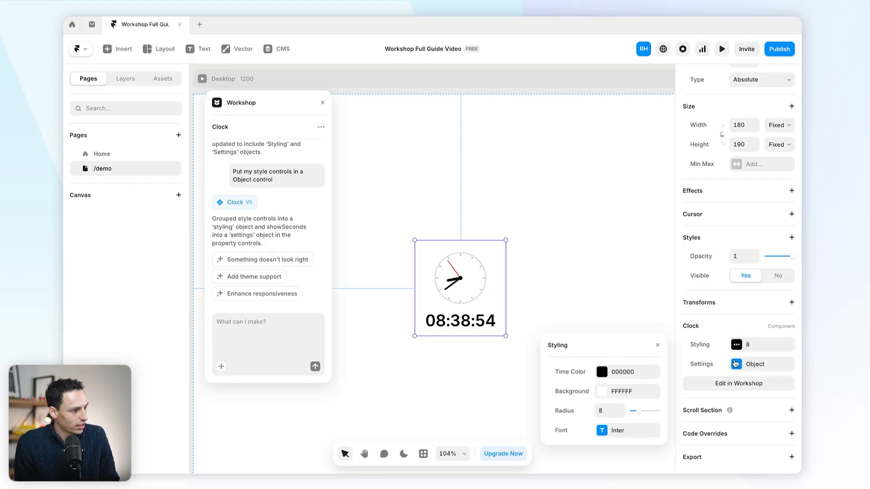
pyautogui.click(754, 364)
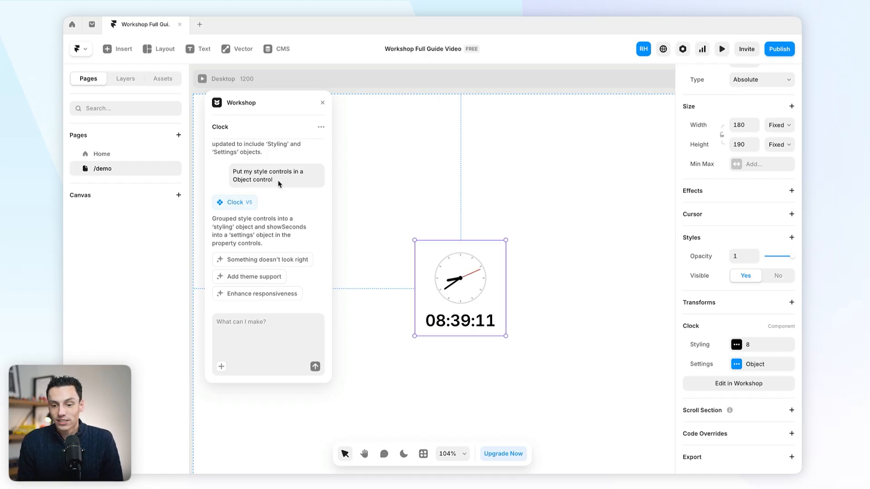
pyautogui.moveTo(296, 215)
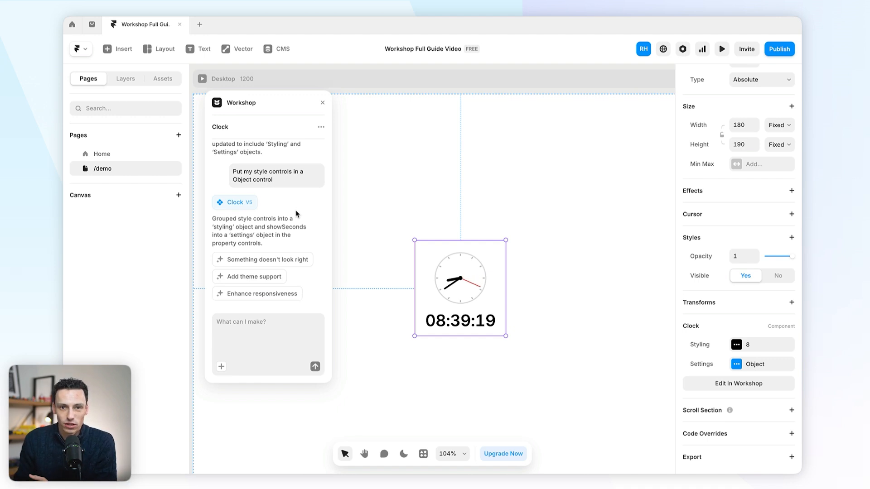
pyautogui.click(162, 78)
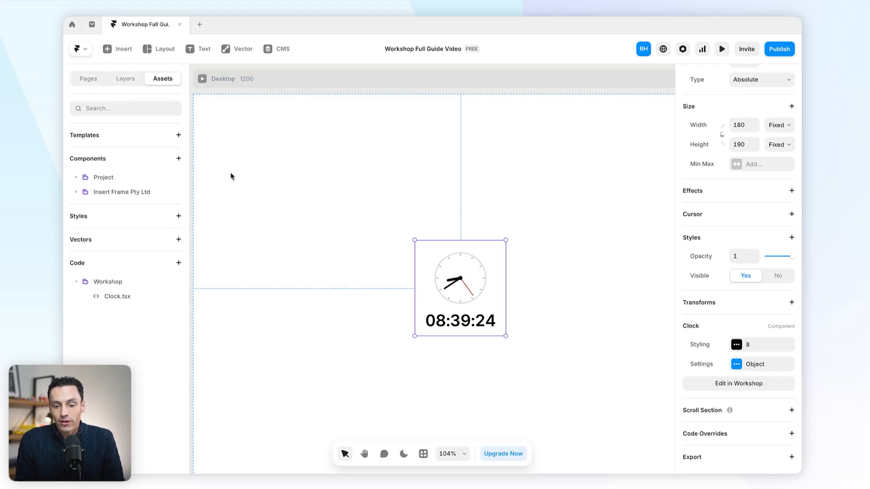
pyautogui.click(738, 383)
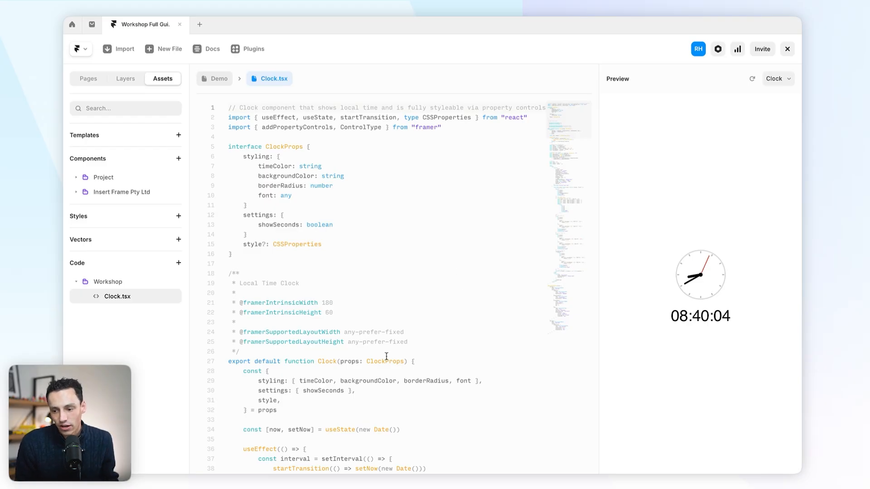
pyautogui.scroll(-3)
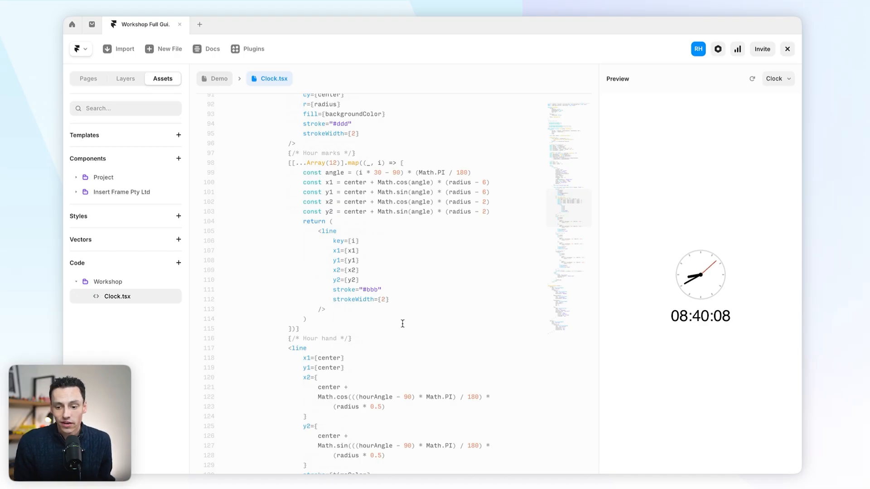
pyautogui.scroll(-3)
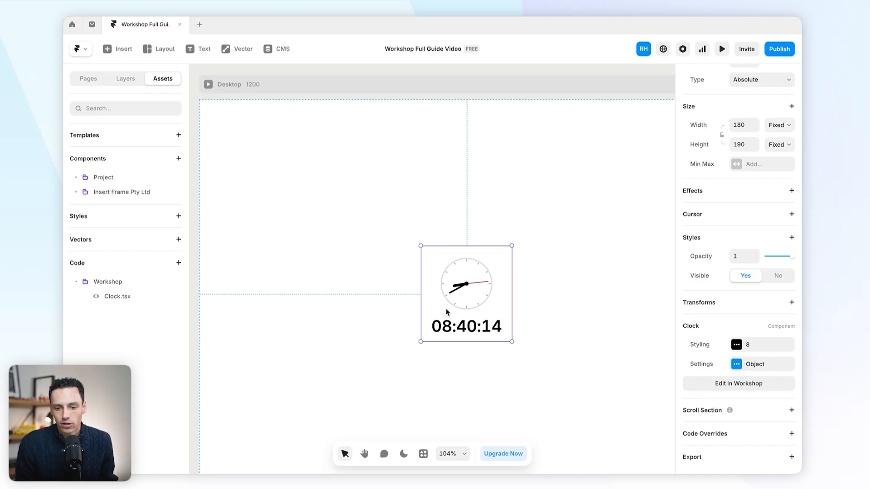
# Reopen the Clock component's Workshop chat panel
pyautogui.click(738, 383)
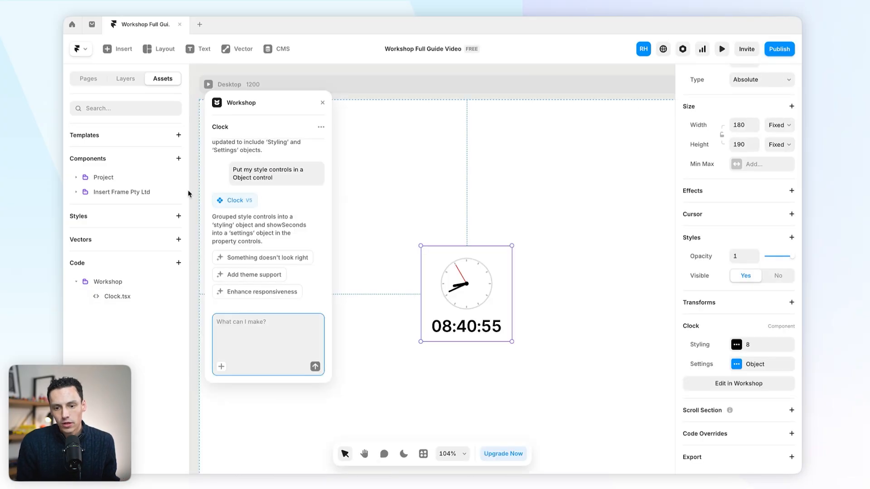
pyautogui.moveTo(323, 261)
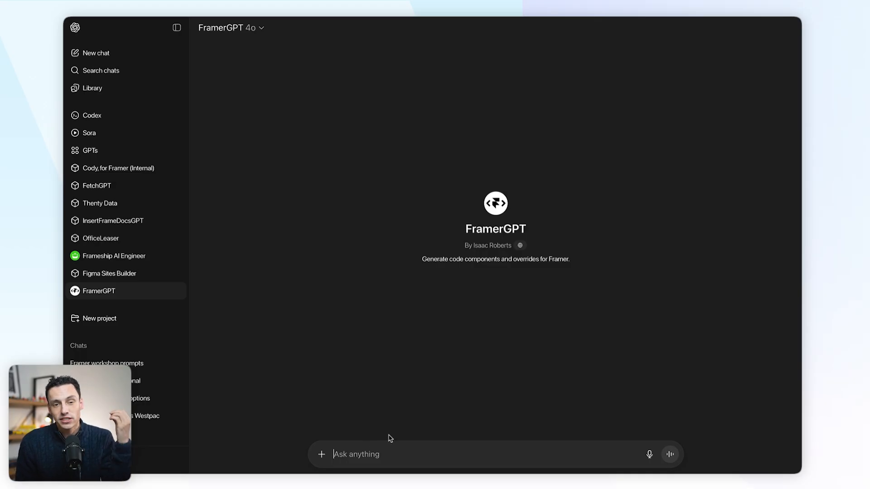
pyautogui.moveTo(313, 323)
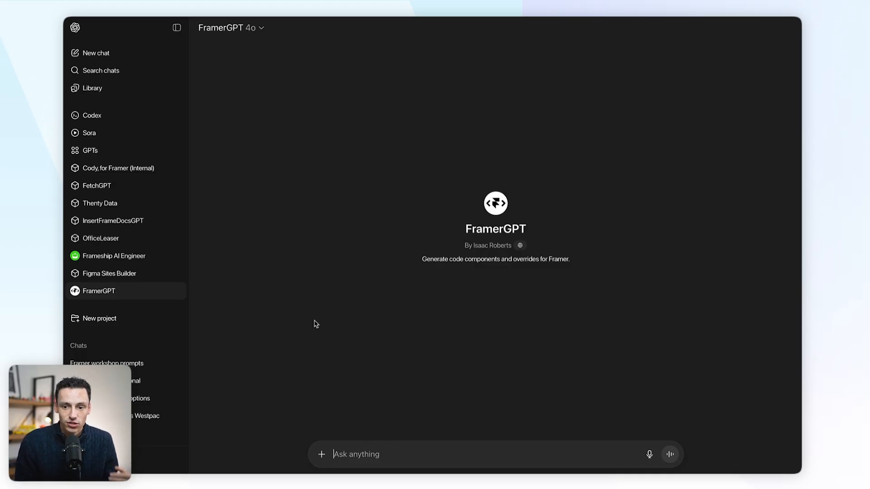
pyautogui.moveTo(250, 98)
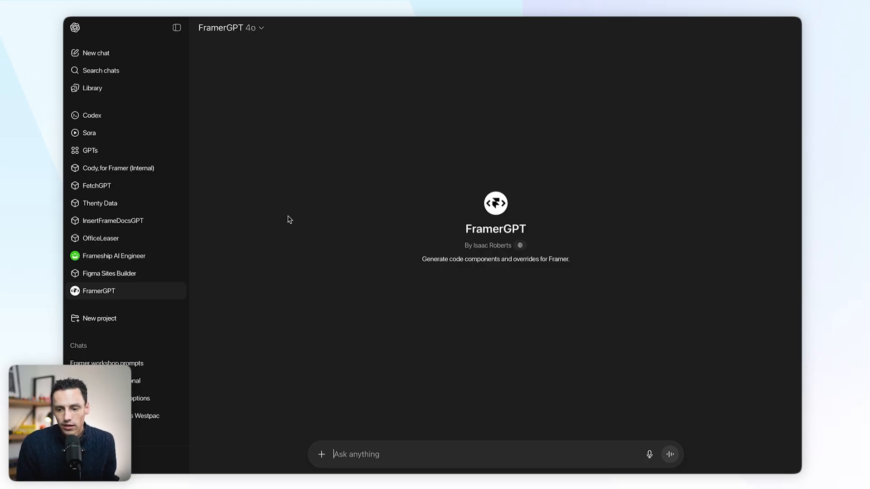
pyautogui.moveTo(450, 231)
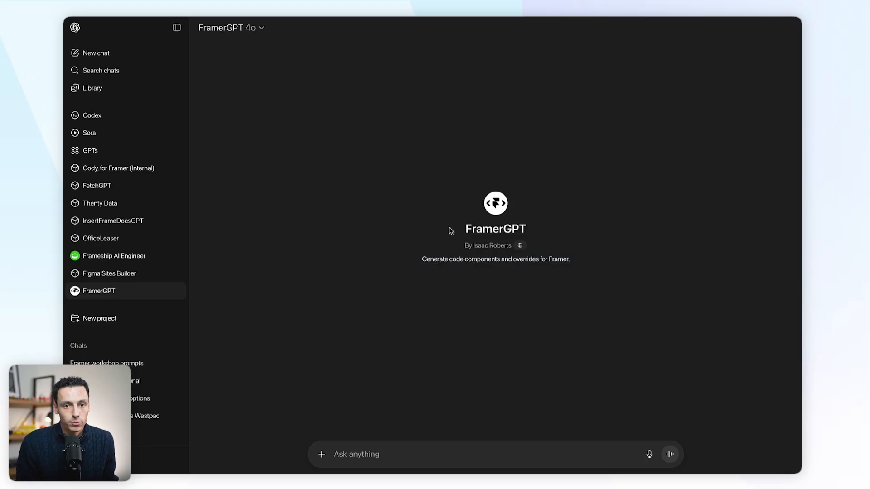
pyautogui.moveTo(359, 207)
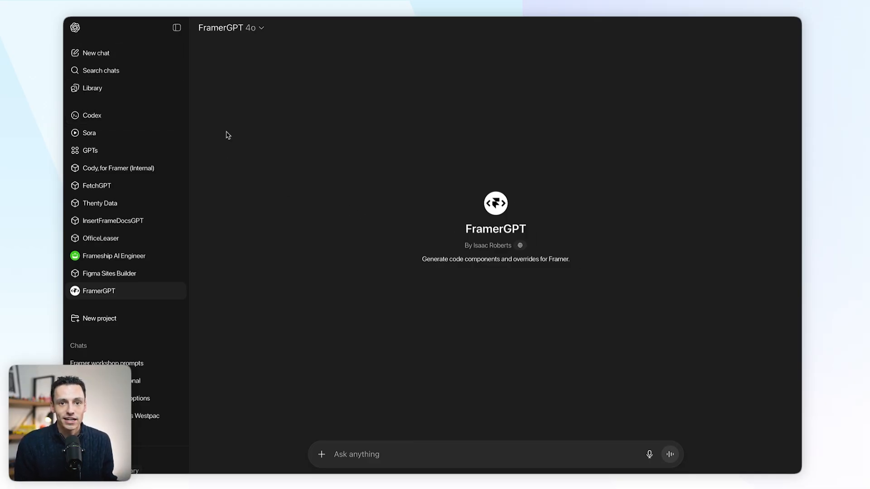
pyautogui.moveTo(235, 133)
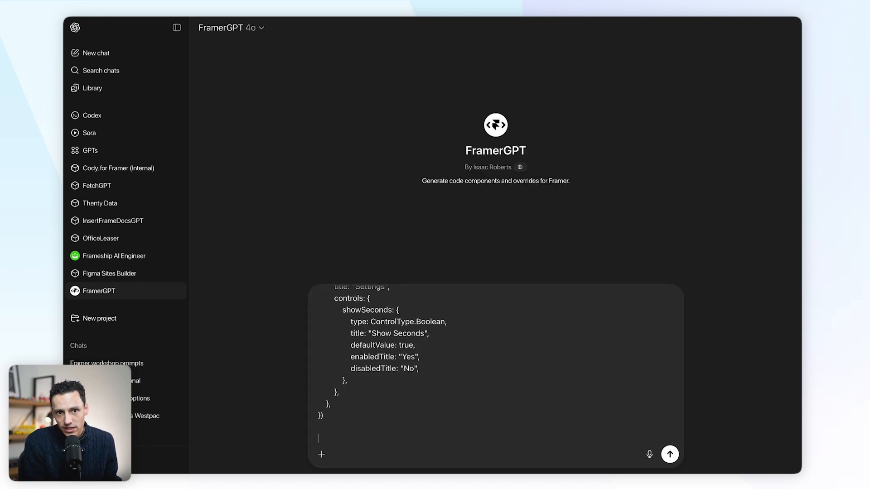
# Send FramerGPT the request for a 'Welcome to my component - I hope you enjoy it.' description
pyautogui.write('Add a description to the top of my properties control that says: "Welcome to my component - I hope you enjoy it."')
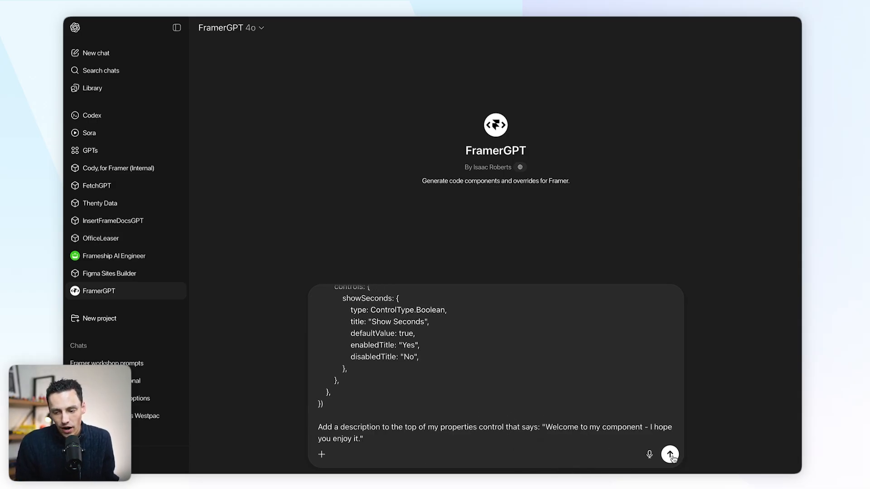
pyautogui.click(669, 455)
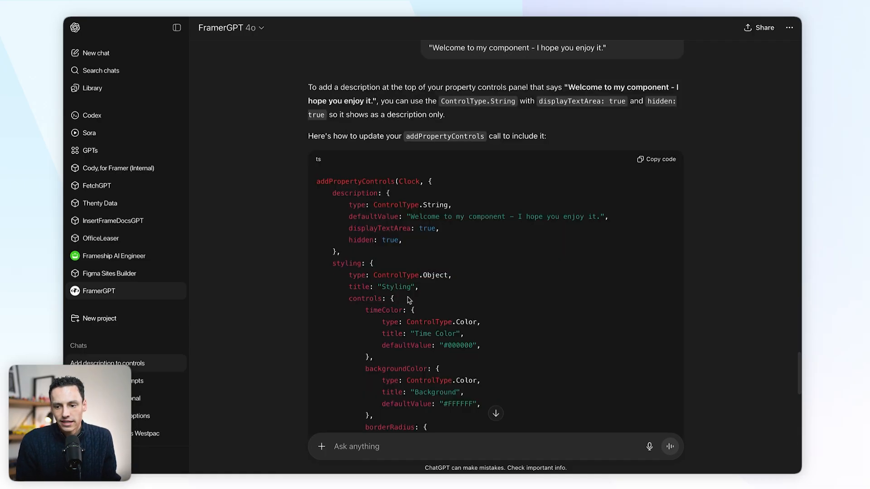
# Read FramerGPT's updated addPropertyControls code with the hidden description control
pyautogui.scroll(-3)
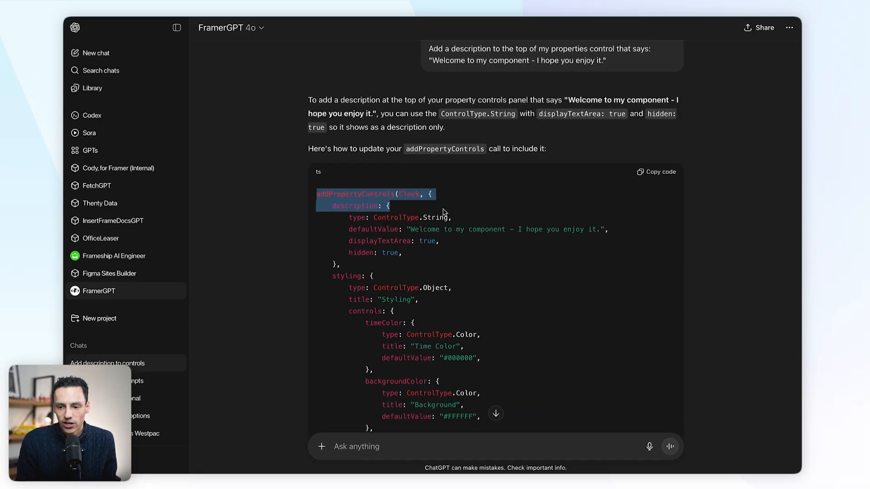
pyautogui.click(475, 194)
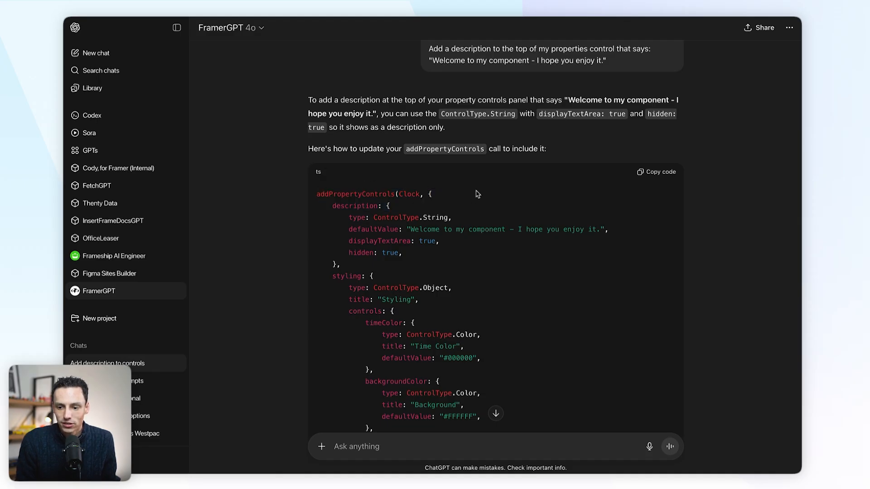
pyautogui.click(660, 171)
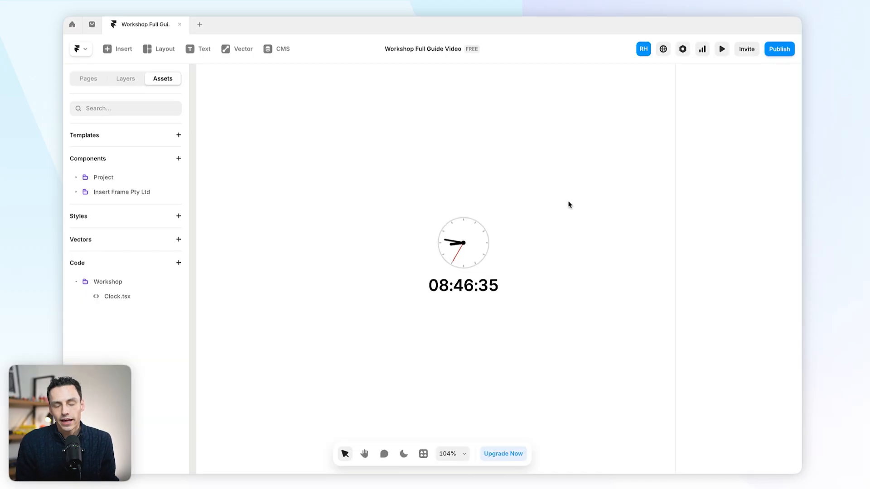
# Select the clock and use Copy Import from Clock.tsx's options menu
pyautogui.click(463, 242)
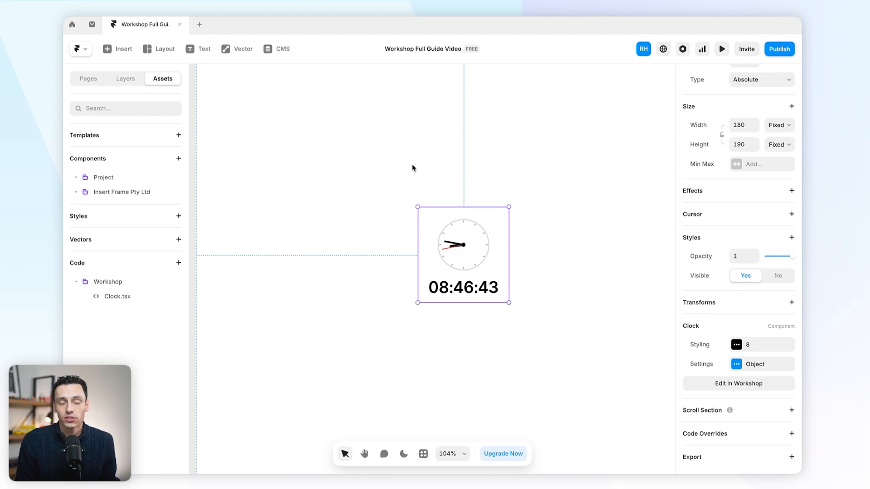
pyautogui.moveTo(92, 192)
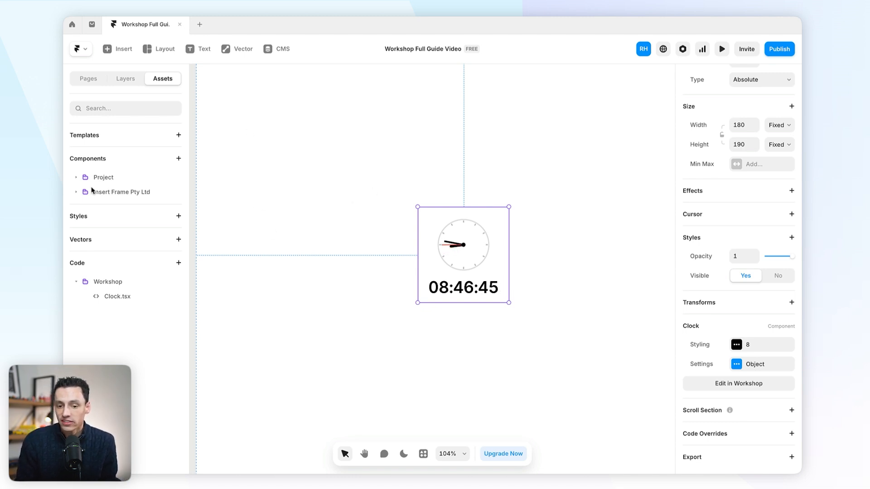
pyautogui.click(173, 298)
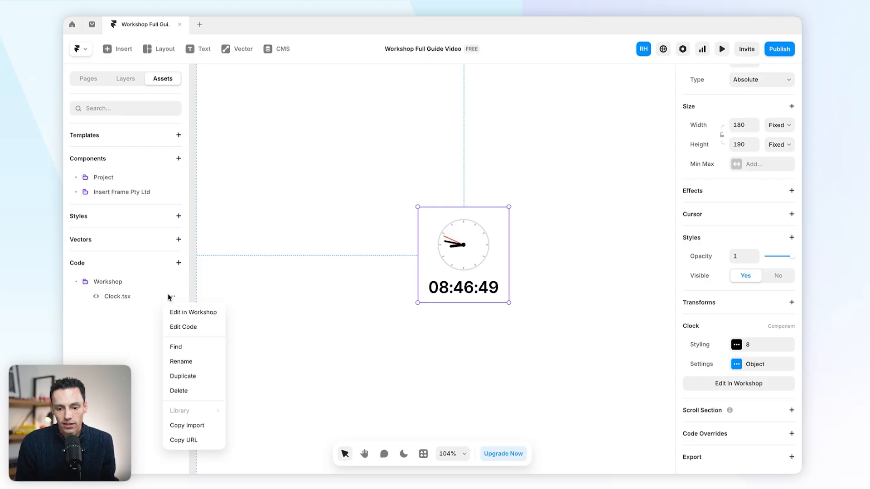
pyautogui.click(187, 426)
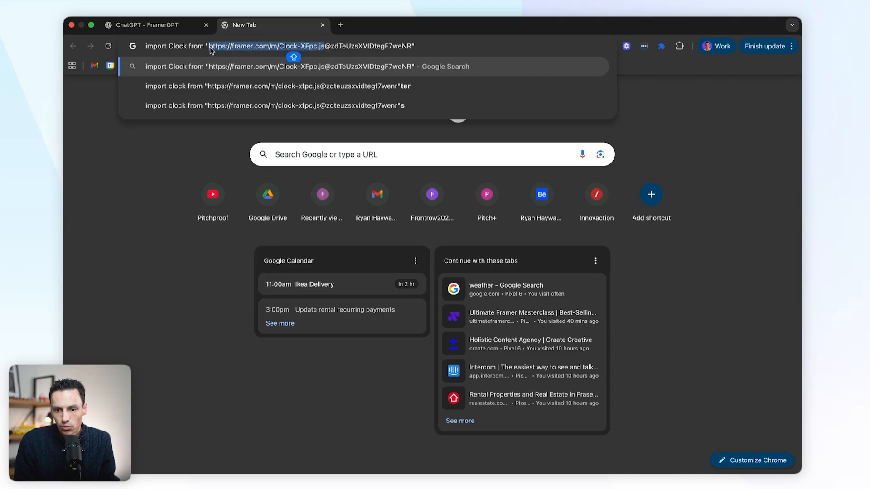
pyautogui.moveTo(338, 66)
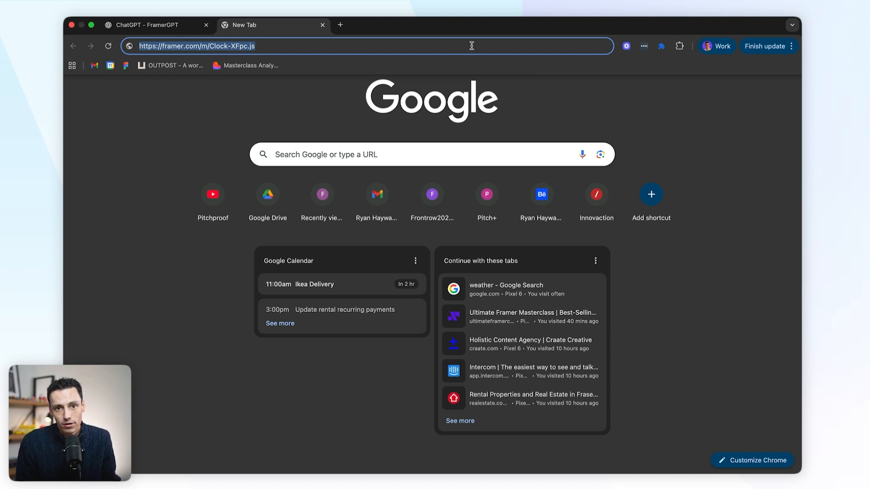
pyautogui.press('Enter')
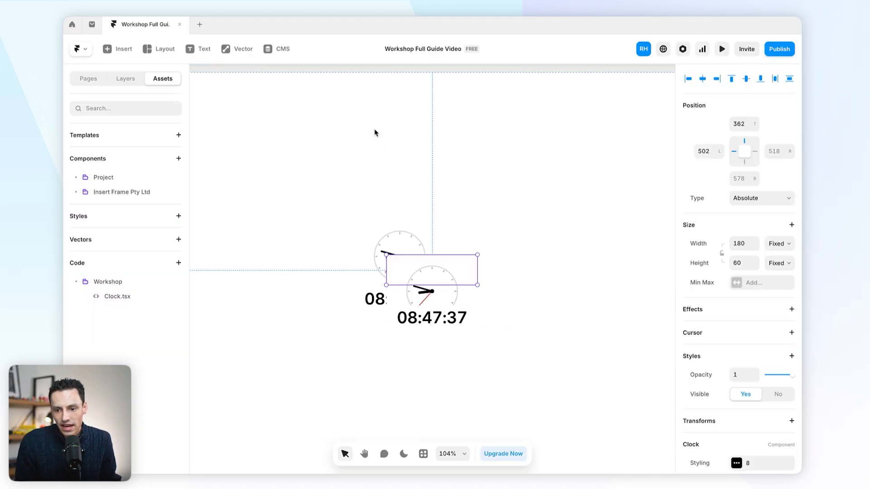
# Drag the newly pasted clock instance into position on the canvas
pyautogui.moveTo(430, 269); pyautogui.dragTo(528, 199)
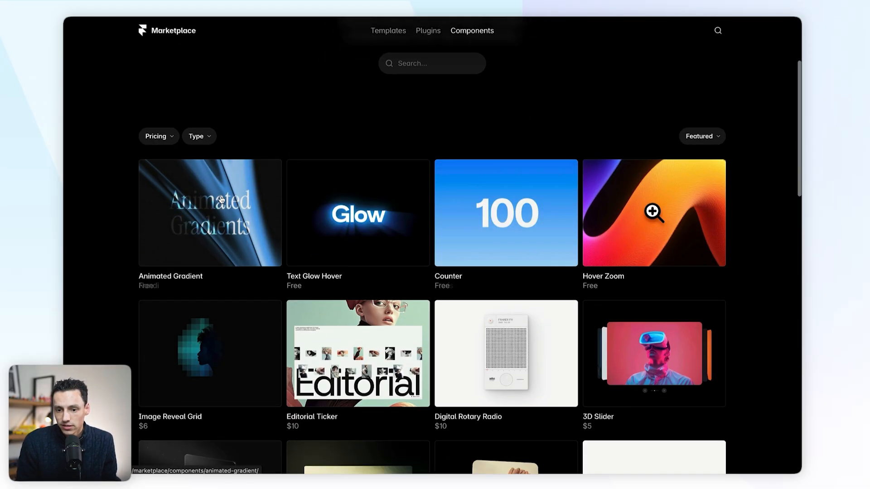
# Open the 3D Slider component from the Marketplace grid and advance its preview two slides
pyautogui.scroll(-3)
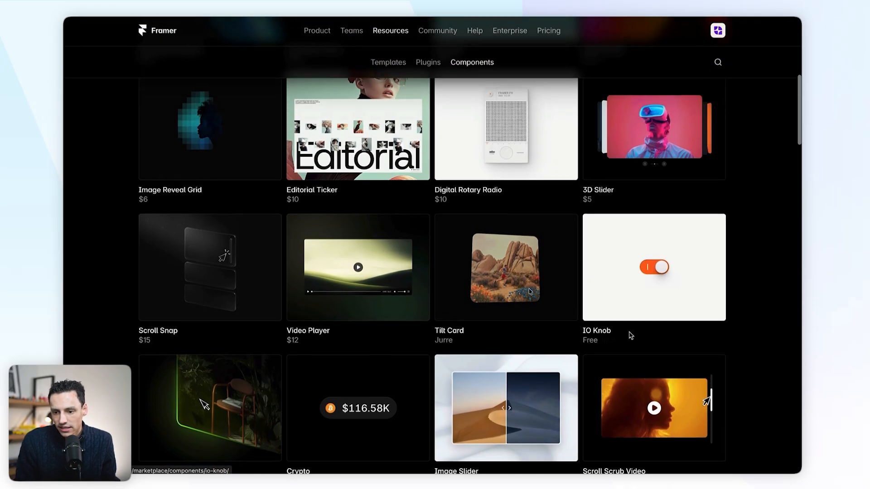
pyautogui.scroll(3)
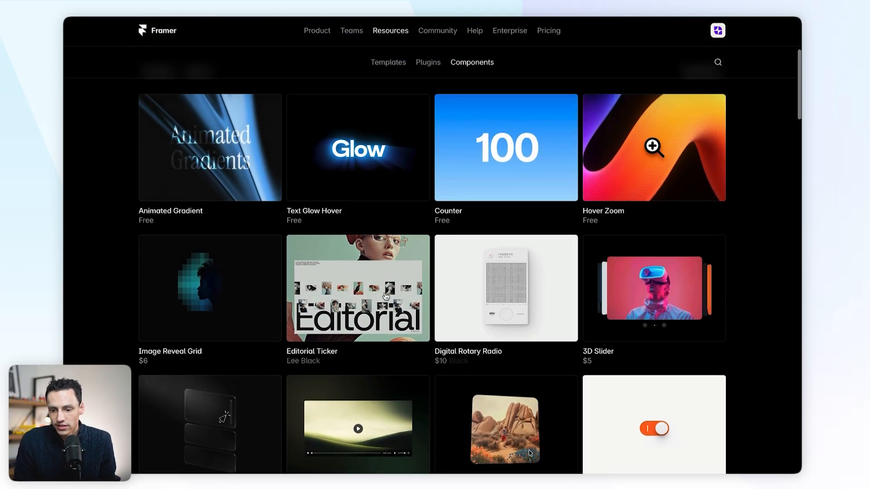
pyautogui.click(653, 288)
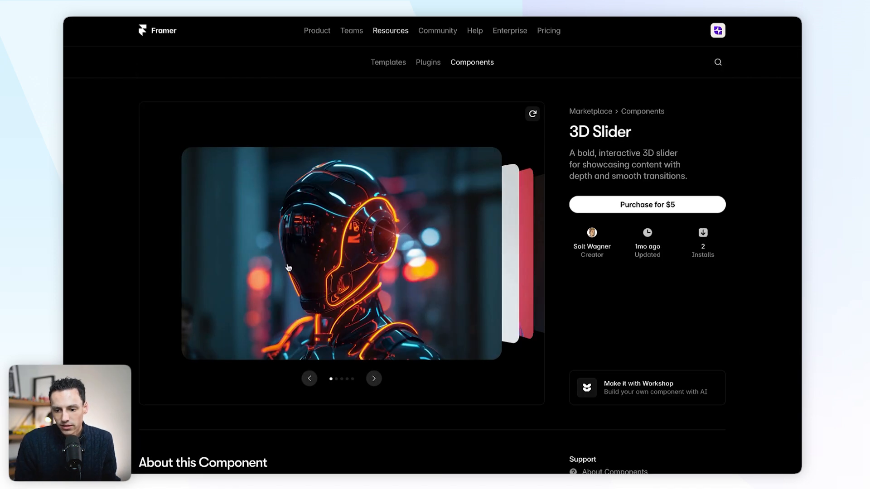
pyautogui.click(373, 379)
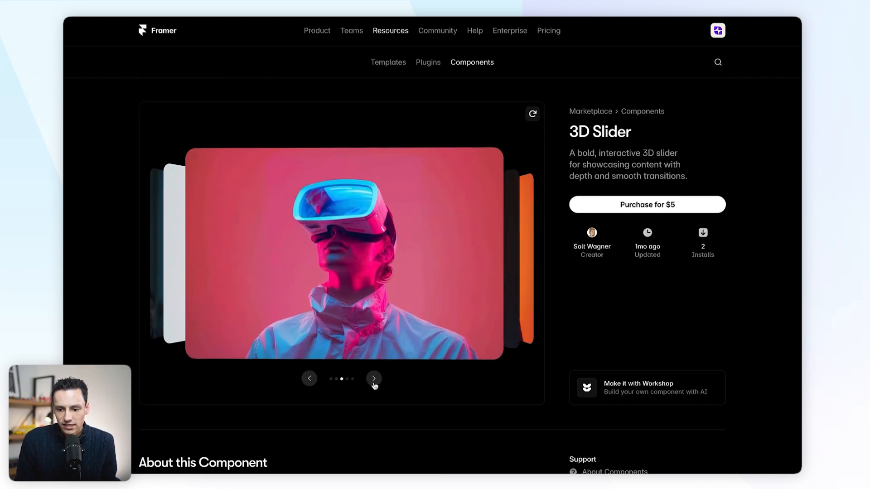
pyautogui.click(373, 378)
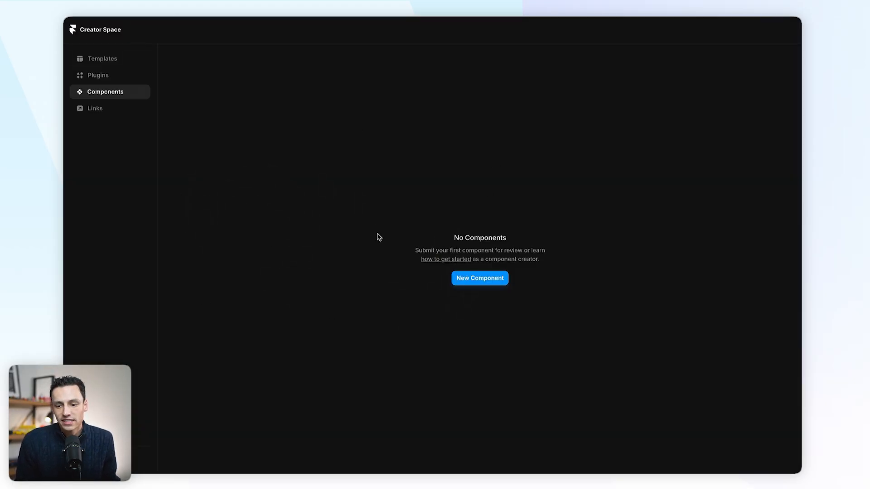
# Start a New Component submission and review its thumbnail, URL, name, summary and details fields
pyautogui.click(480, 278)
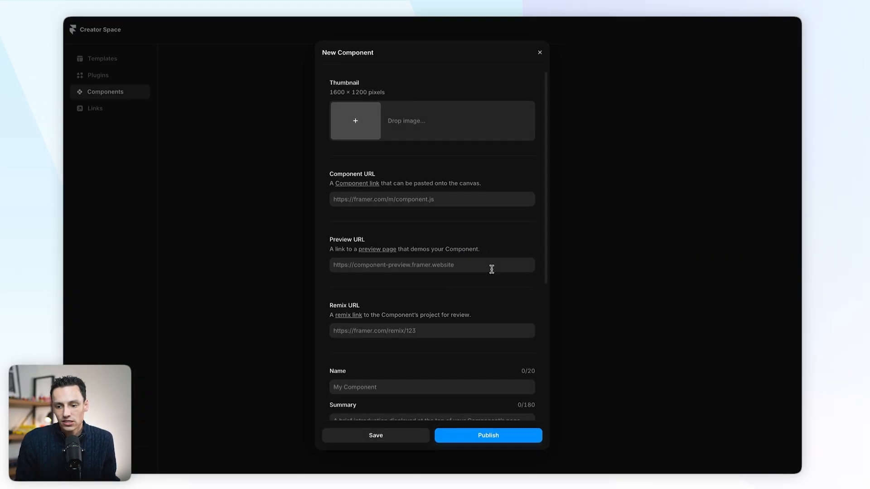
pyautogui.scroll(-3)
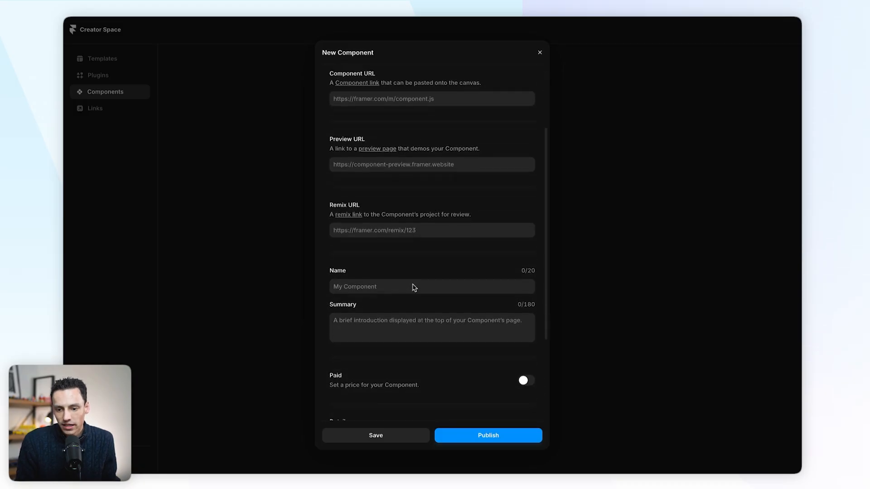
pyautogui.scroll(-3)
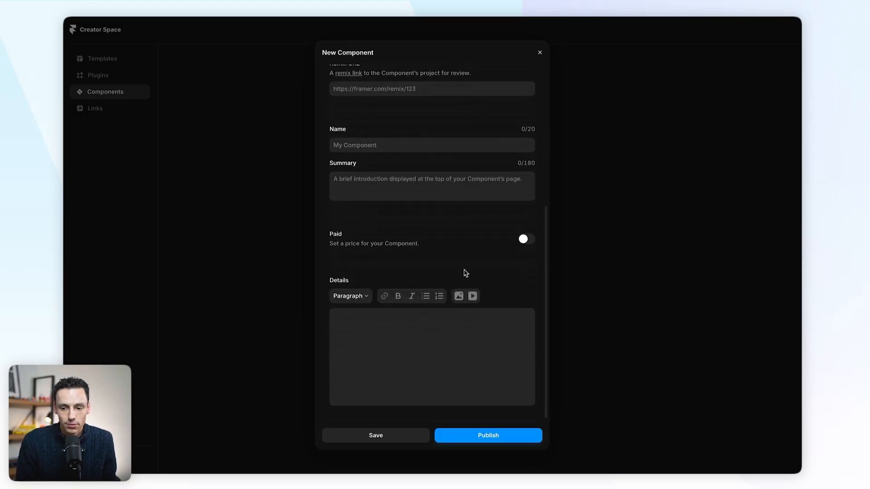
pyautogui.scroll(3)
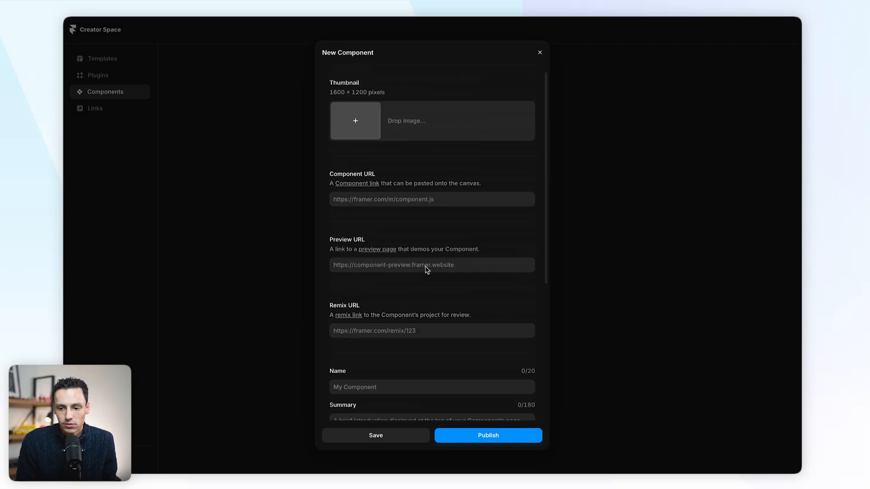